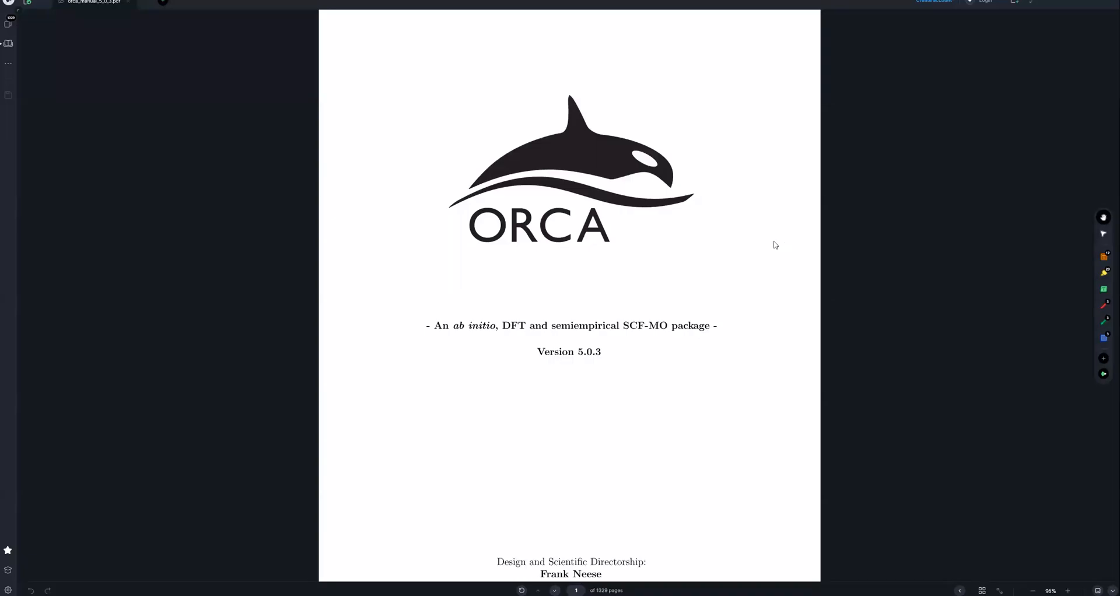
mouse_move(756, 259)
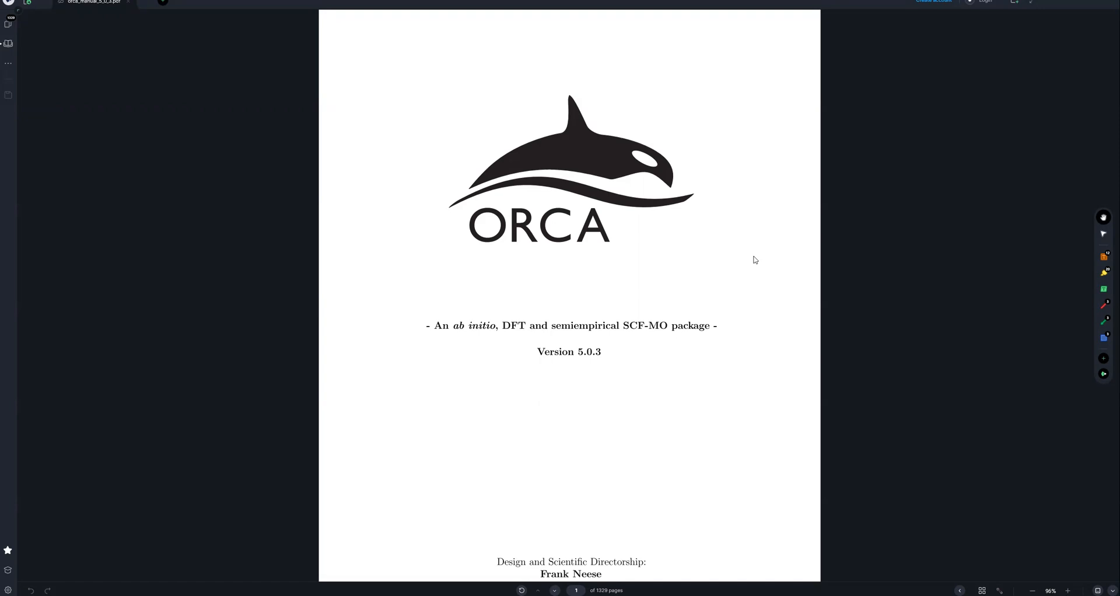
mouse_move(631, 294)
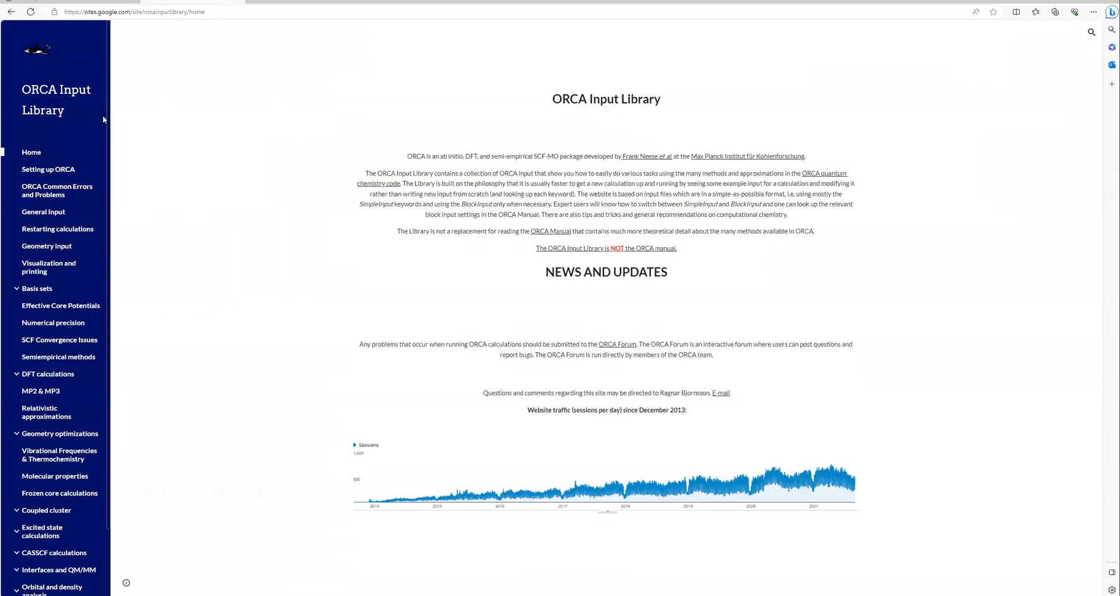
mouse_move(61, 177)
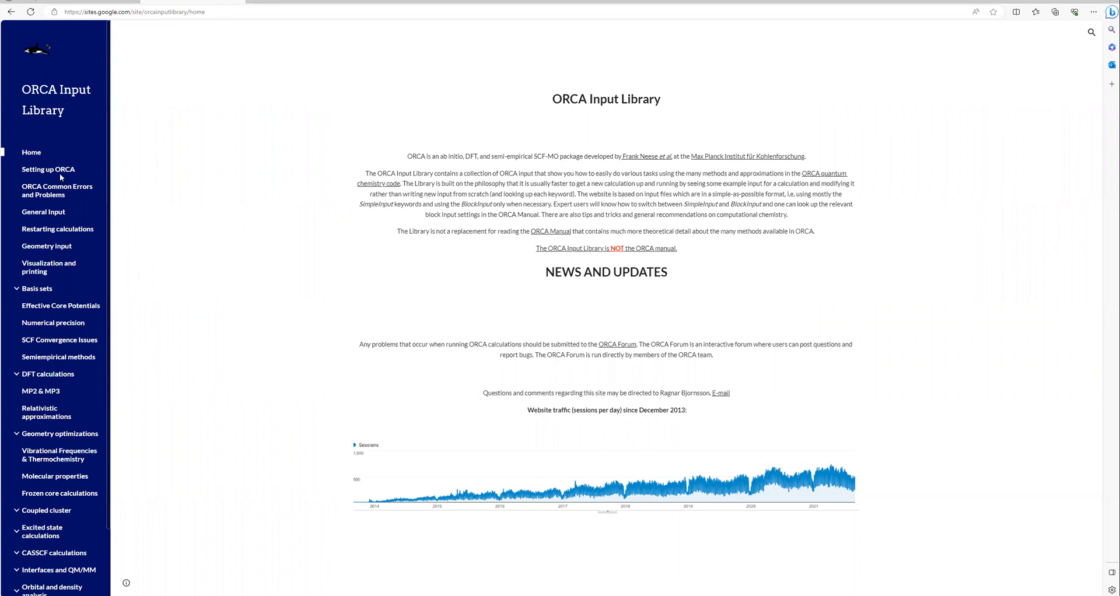
Step: Go to the Setting up ORCA page and scroll to its 'Running ORCA in parallel' section
left_click(47, 169)
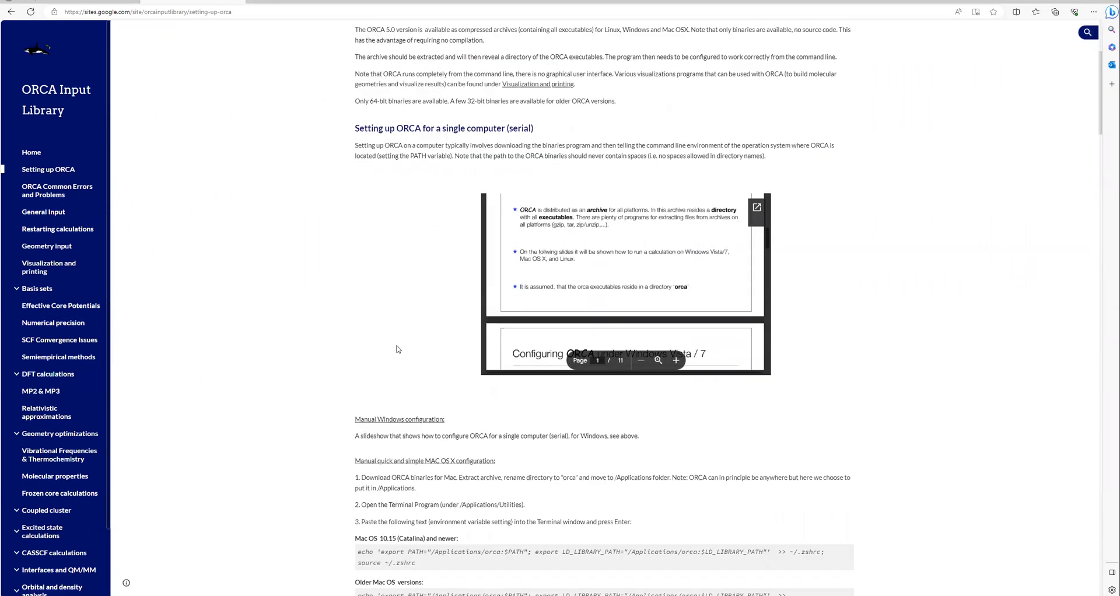
scroll("down", 3)
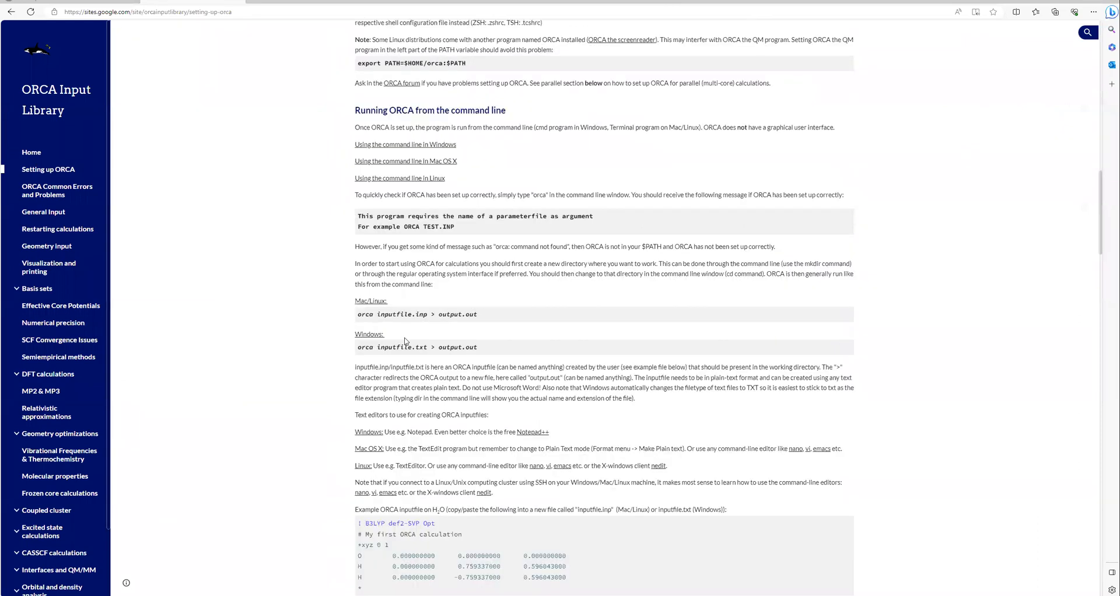
scroll("down", 3)
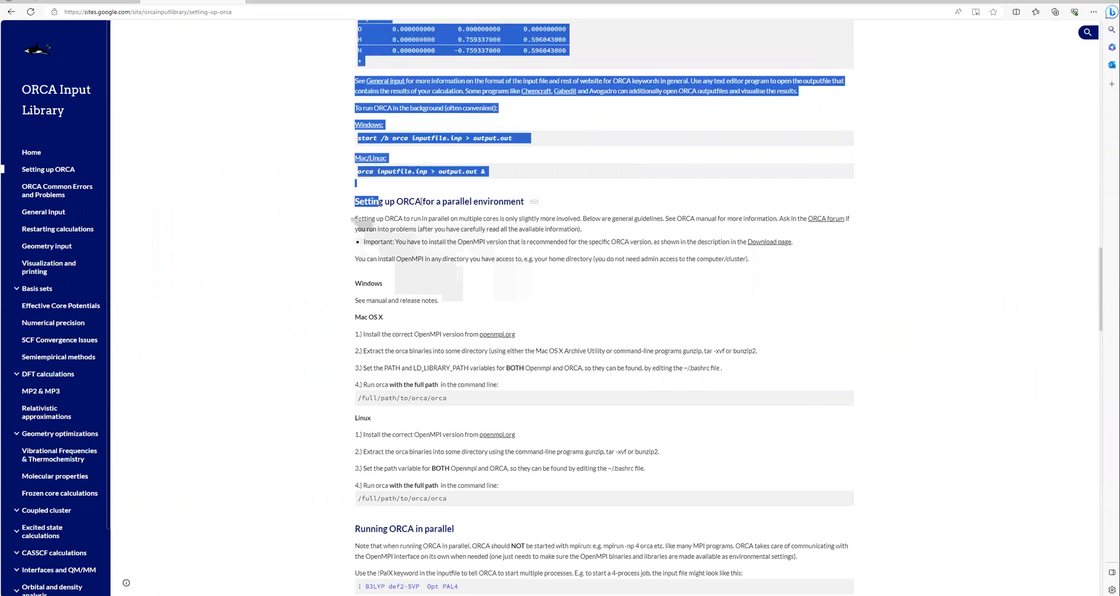
left_click(497, 238)
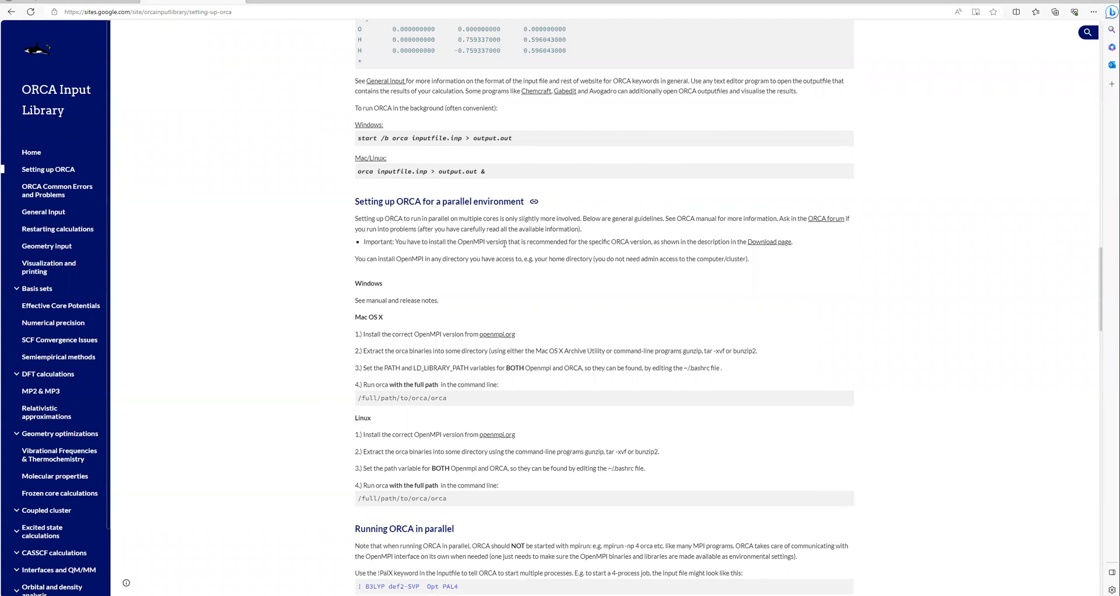
mouse_move(505, 250)
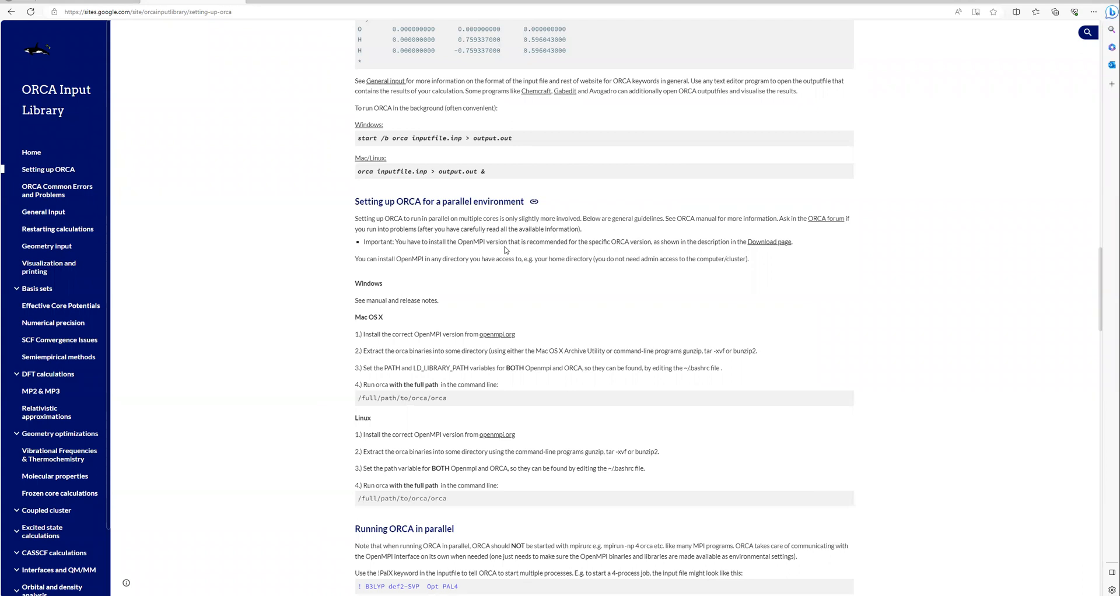
mouse_move(548, 322)
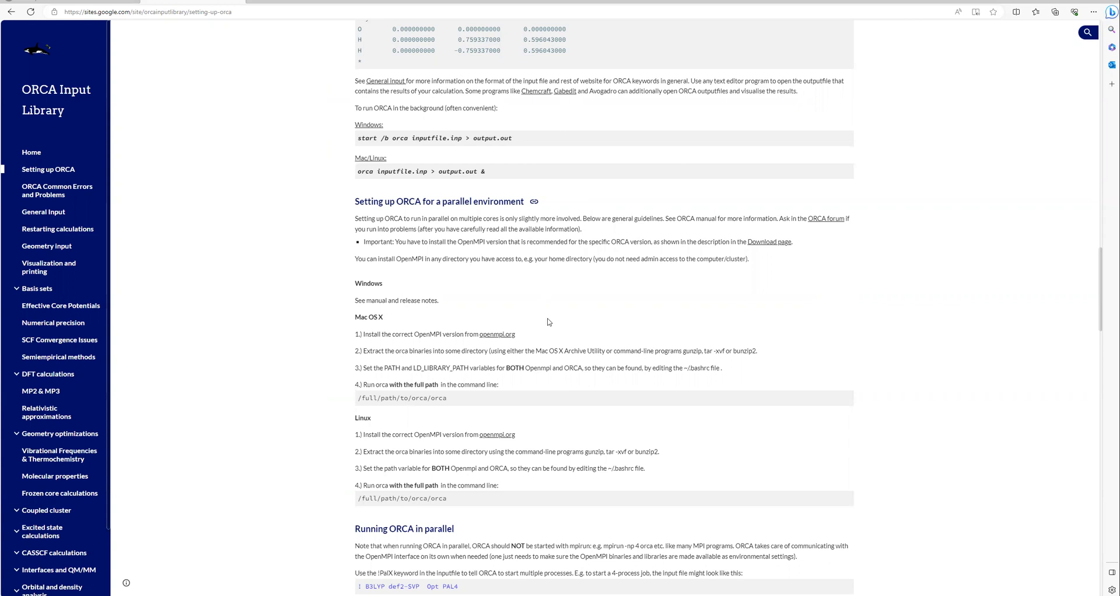
scroll("down", 3)
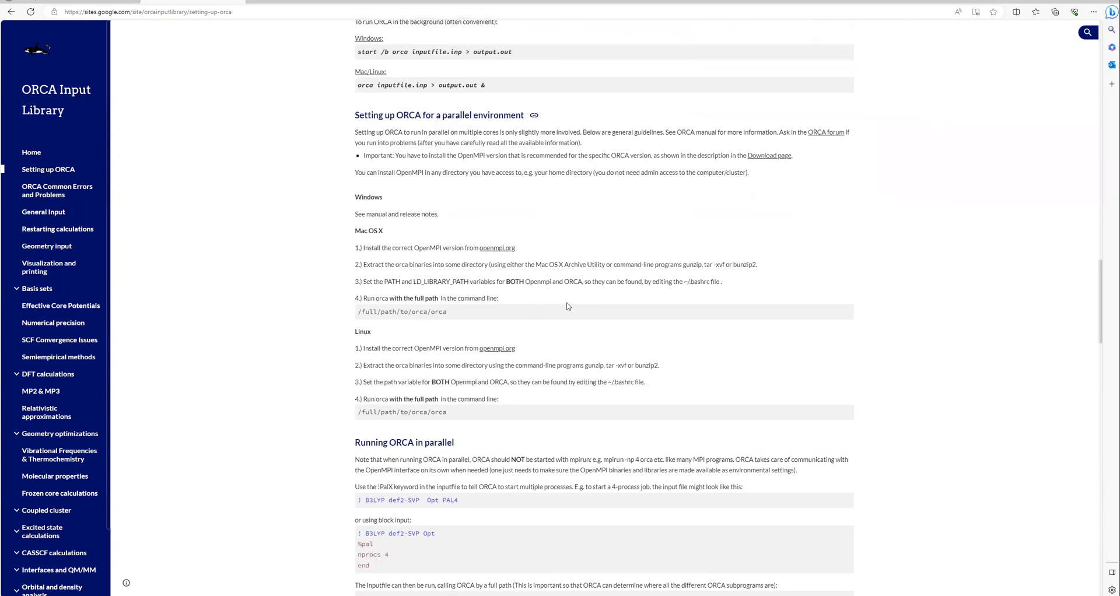
mouse_move(500, 425)
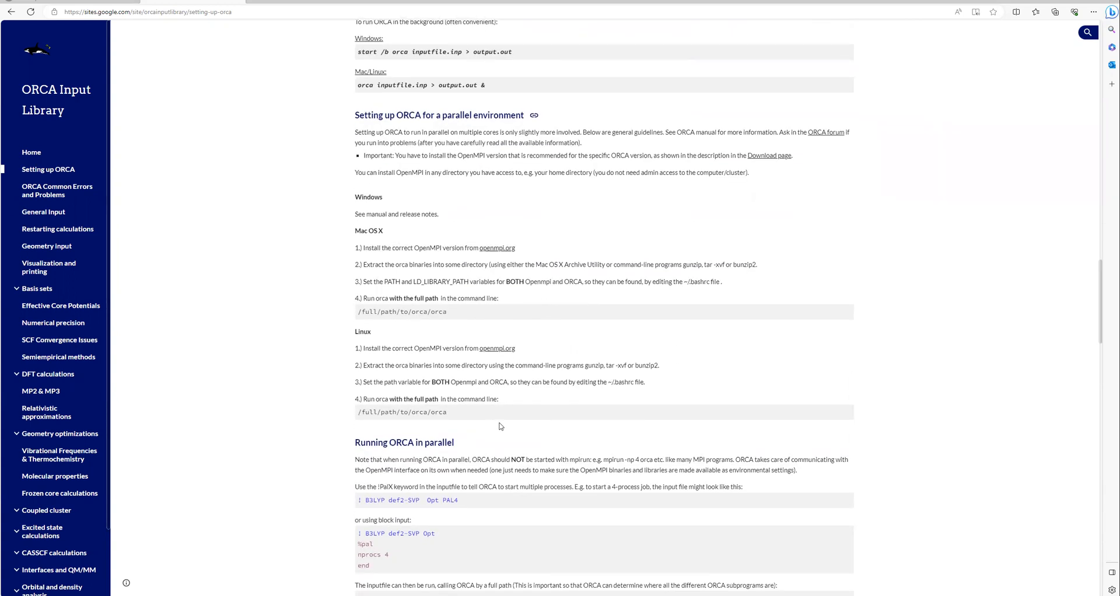
mouse_move(516, 429)
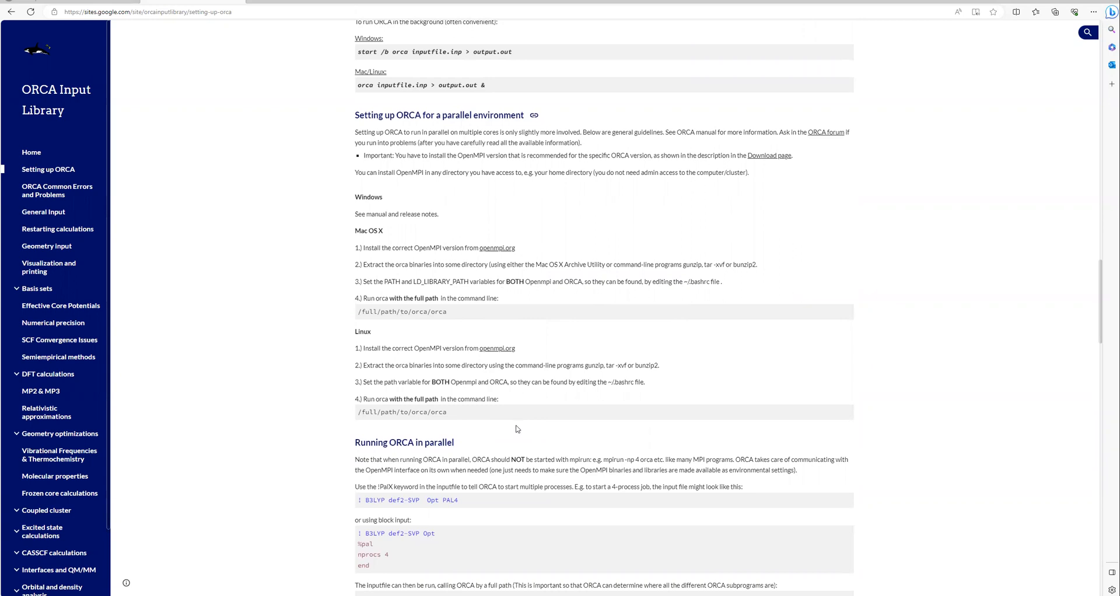
mouse_move(523, 433)
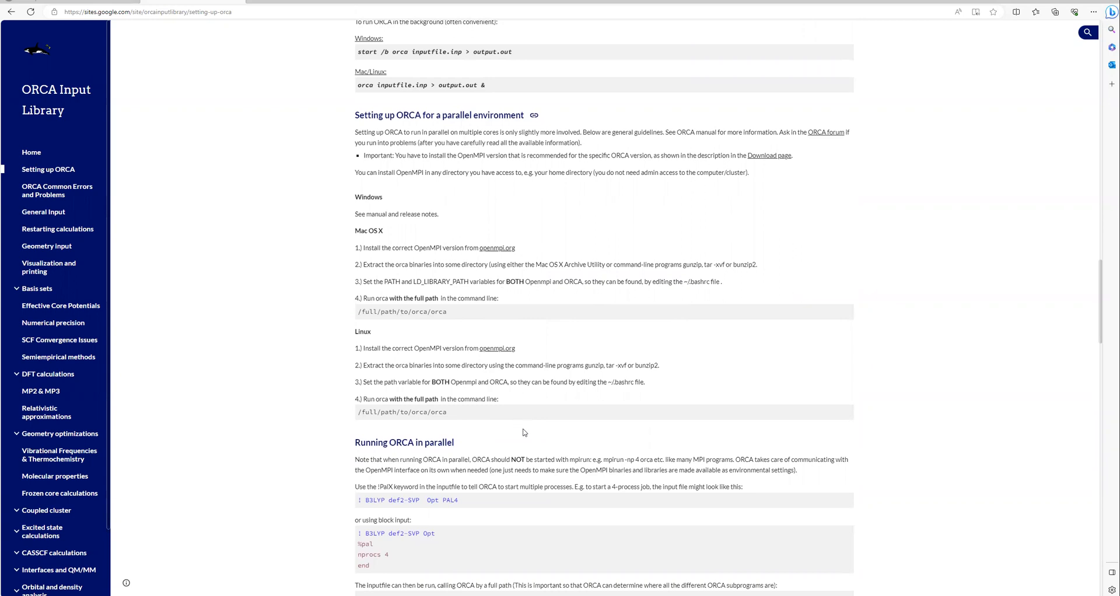
mouse_move(535, 444)
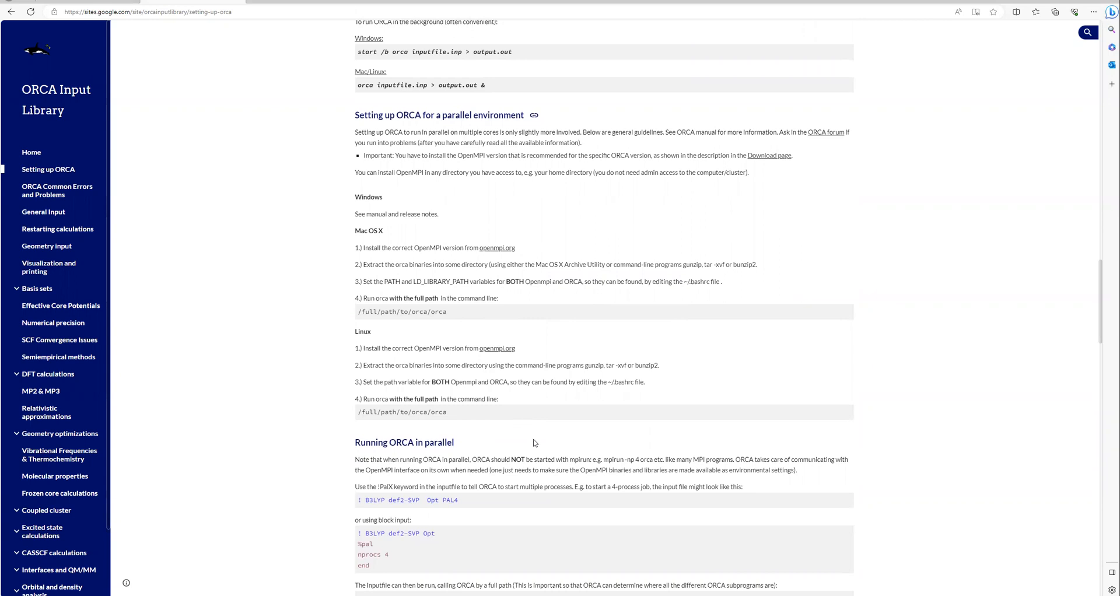
scroll("down", 3)
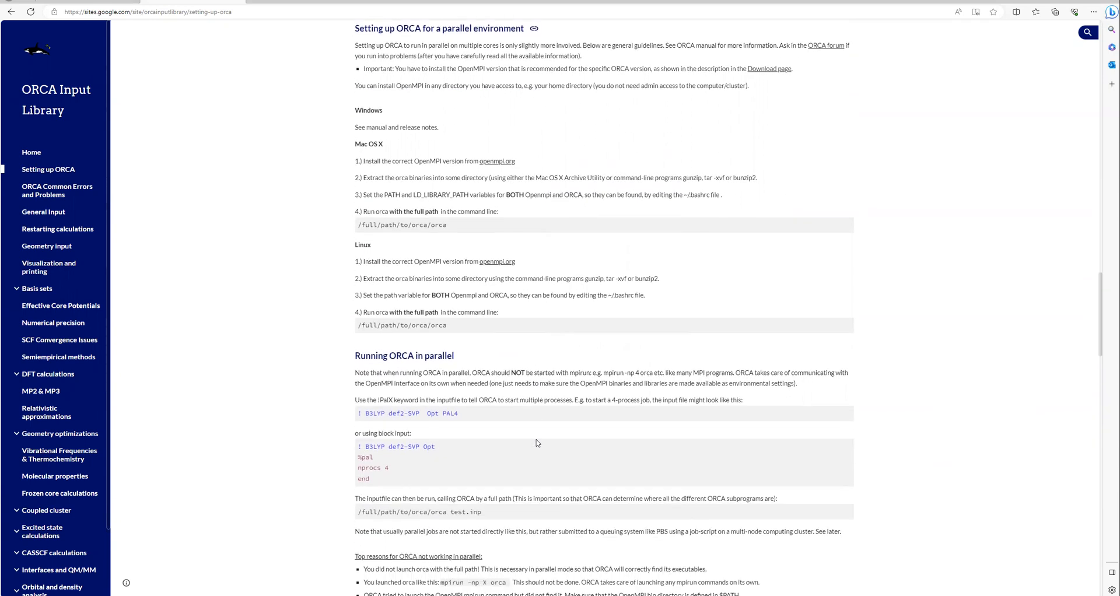
mouse_move(445, 474)
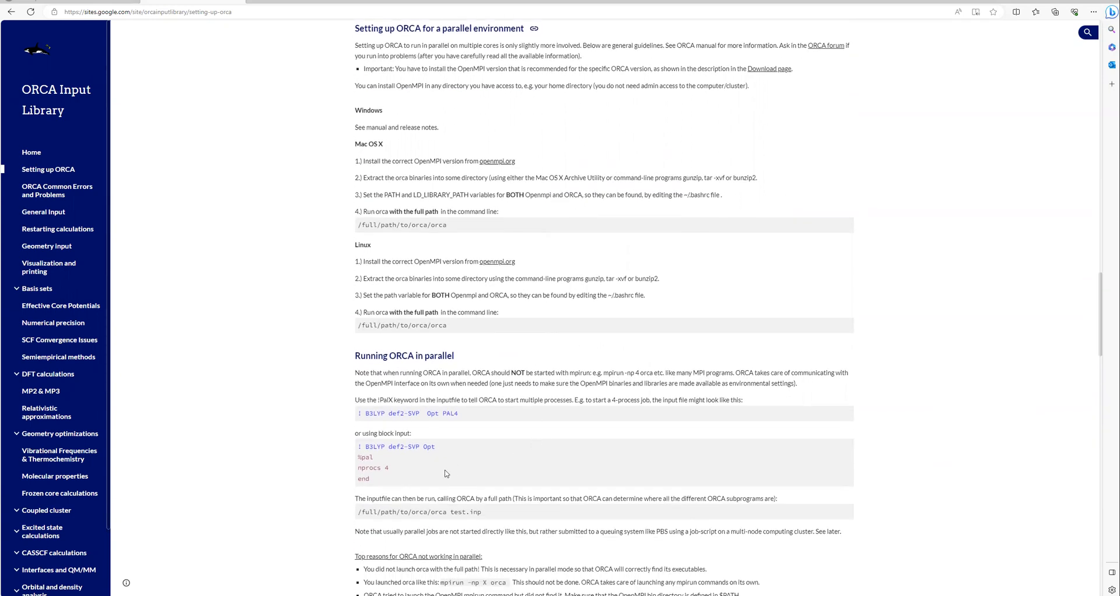
mouse_move(422, 483)
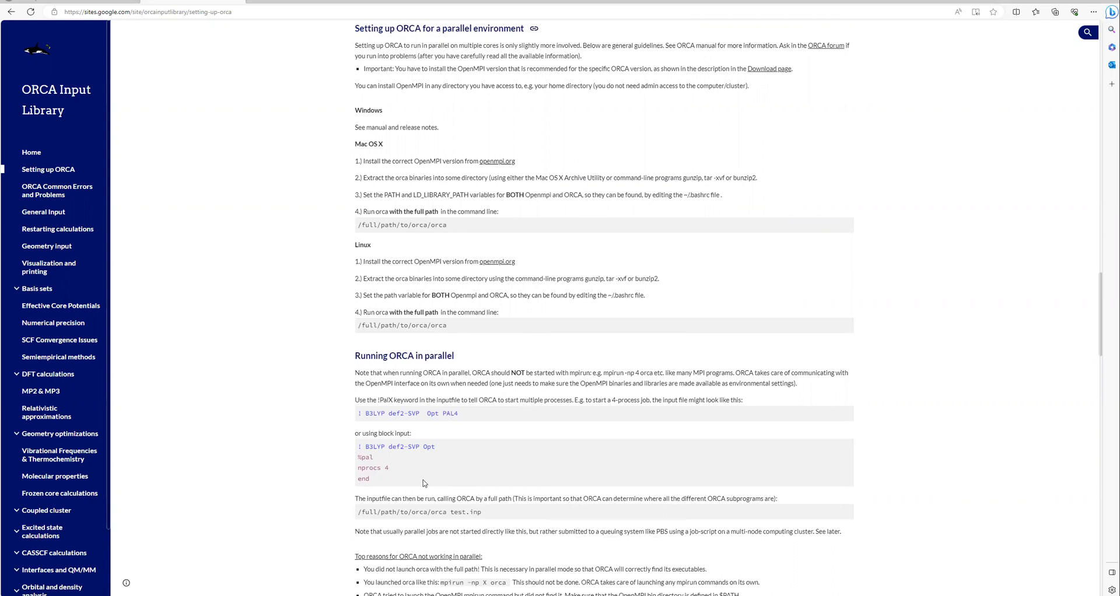
mouse_move(501, 474)
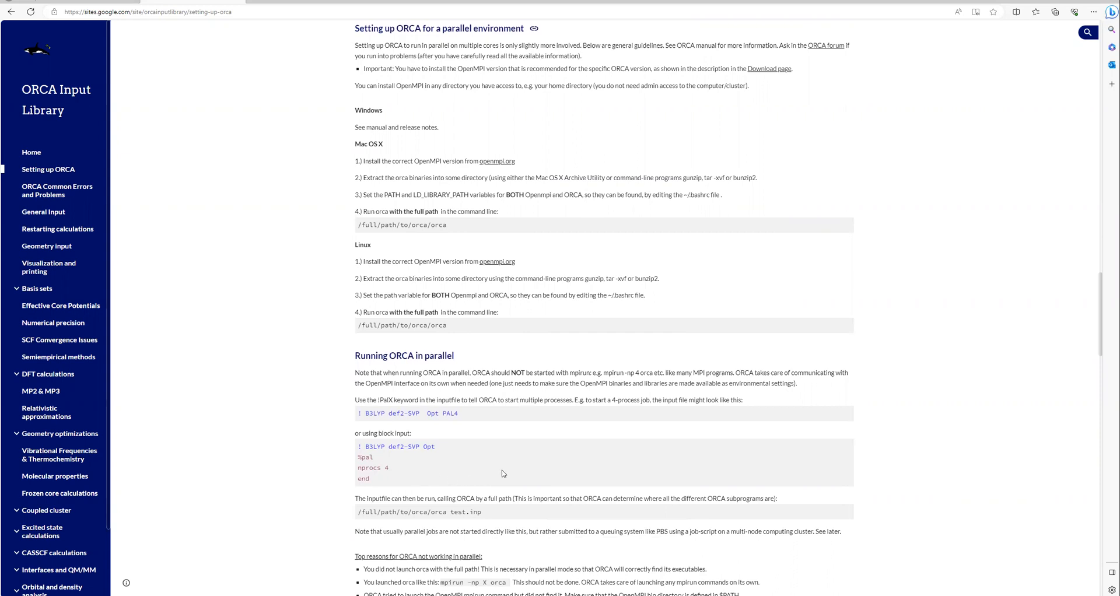
mouse_move(308, 251)
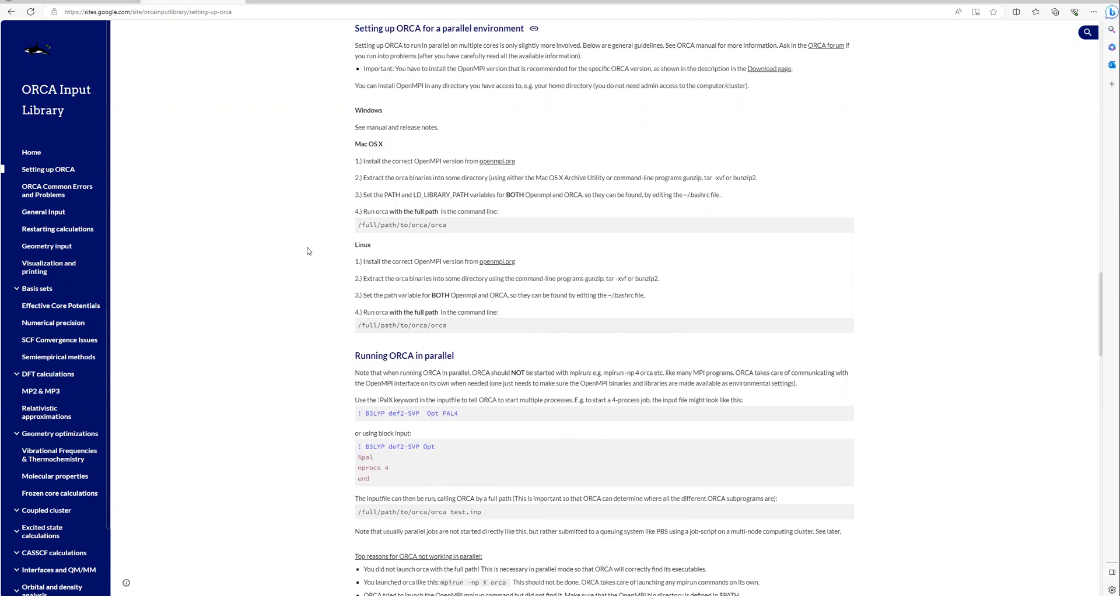
mouse_move(240, 255)
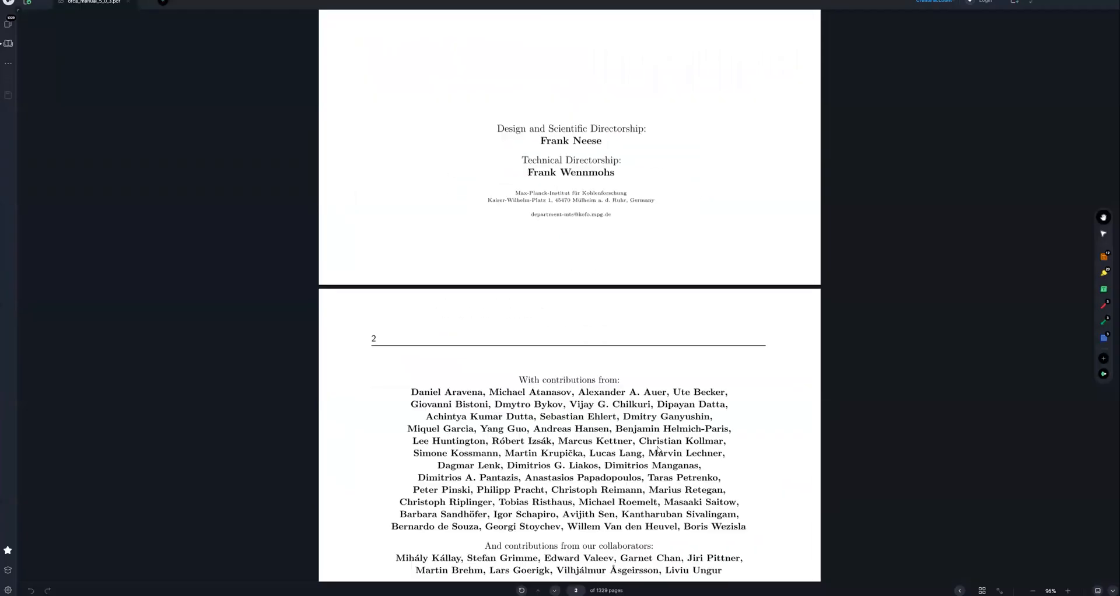
Step: Scroll the ORCA manual to 'Calling the Program (Serial and Parallel)' showing the PAL4 example
scroll("down", 3)
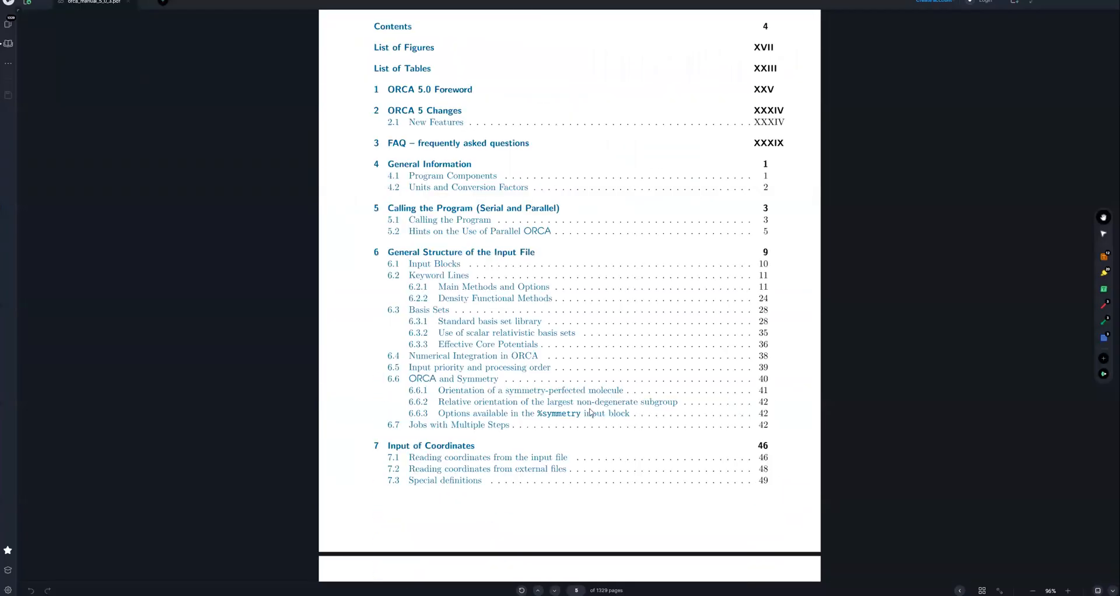
scroll("up", 3)
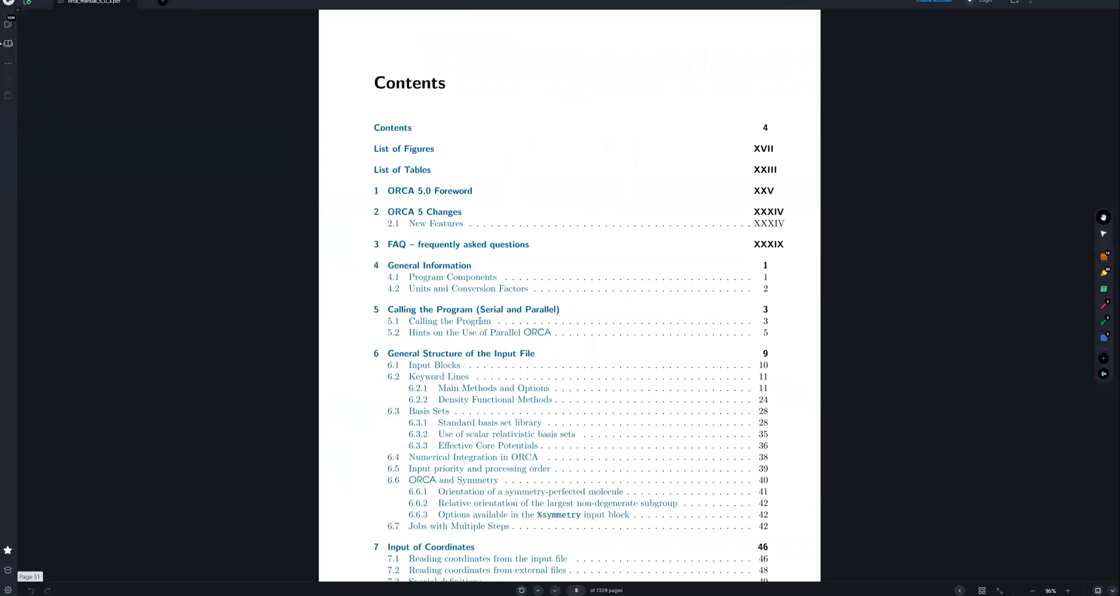
scroll("down", 3)
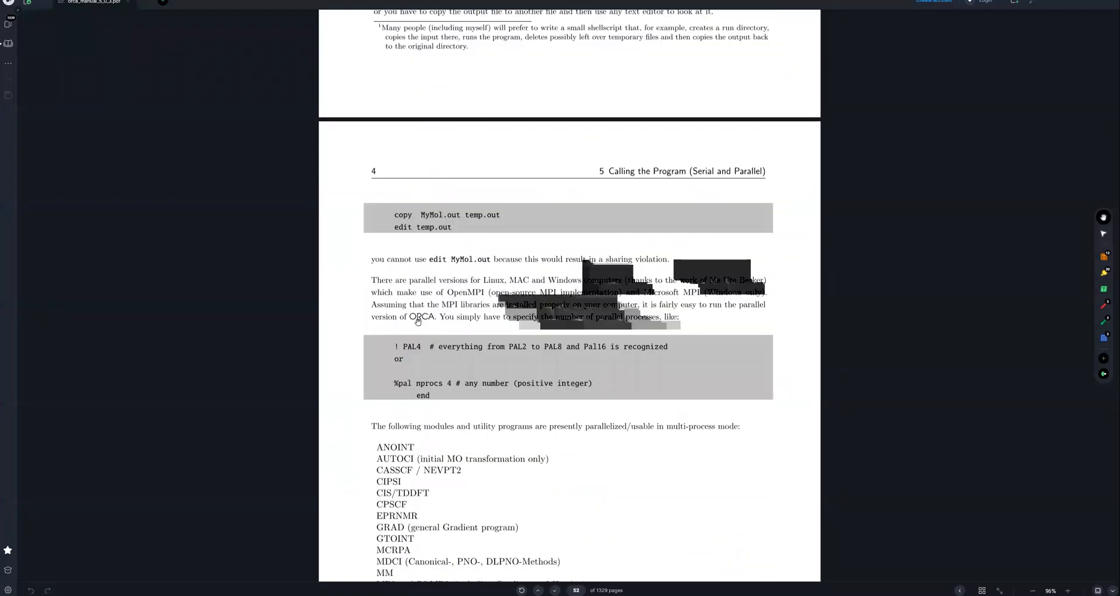
scroll("up", 3)
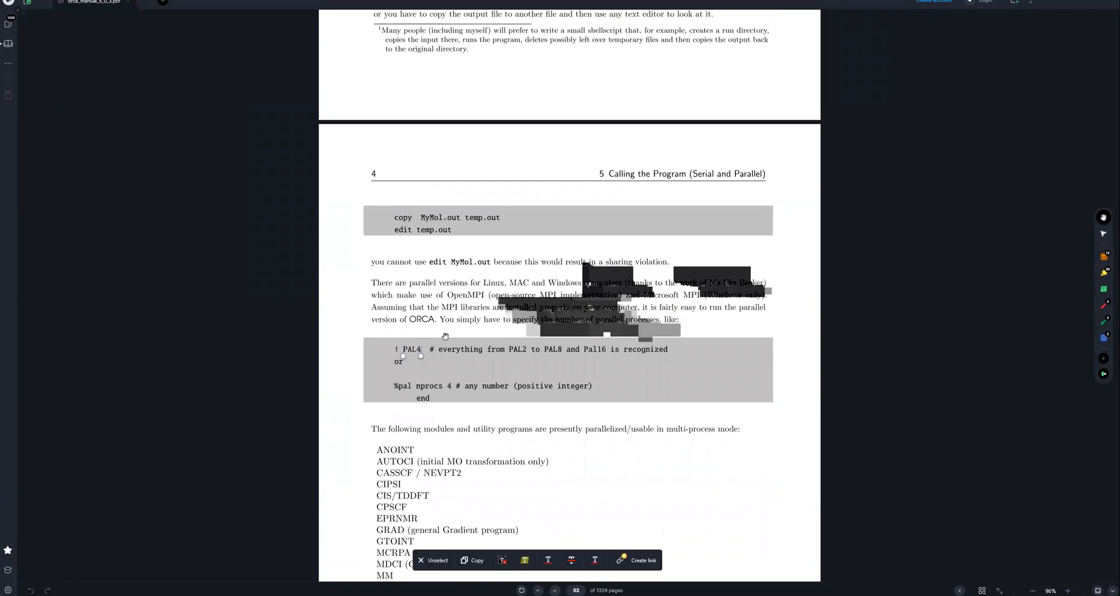
mouse_move(589, 323)
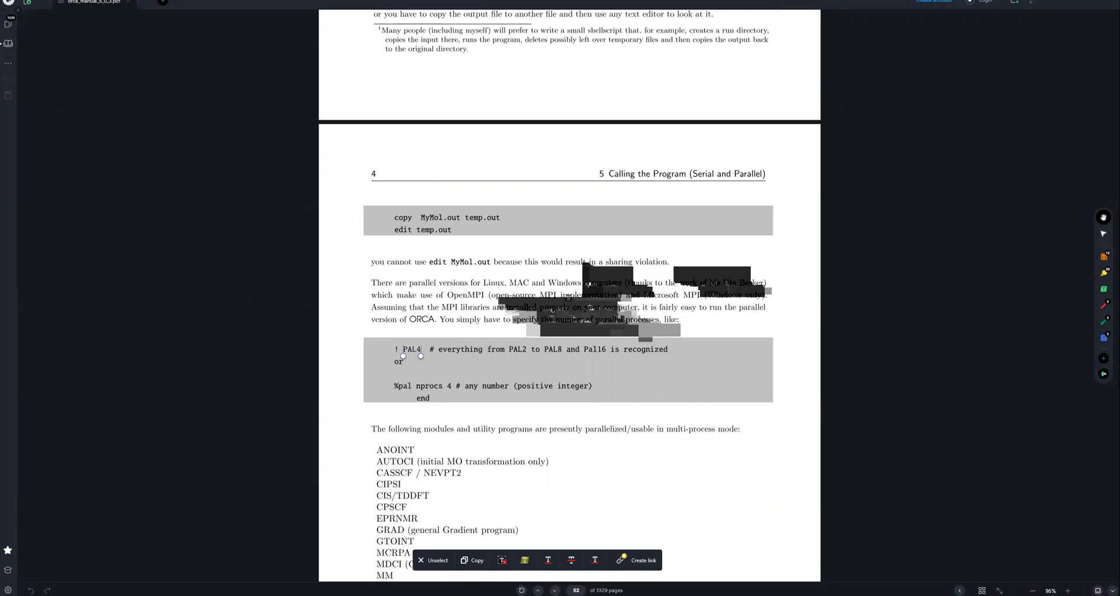
left_click(434, 560)
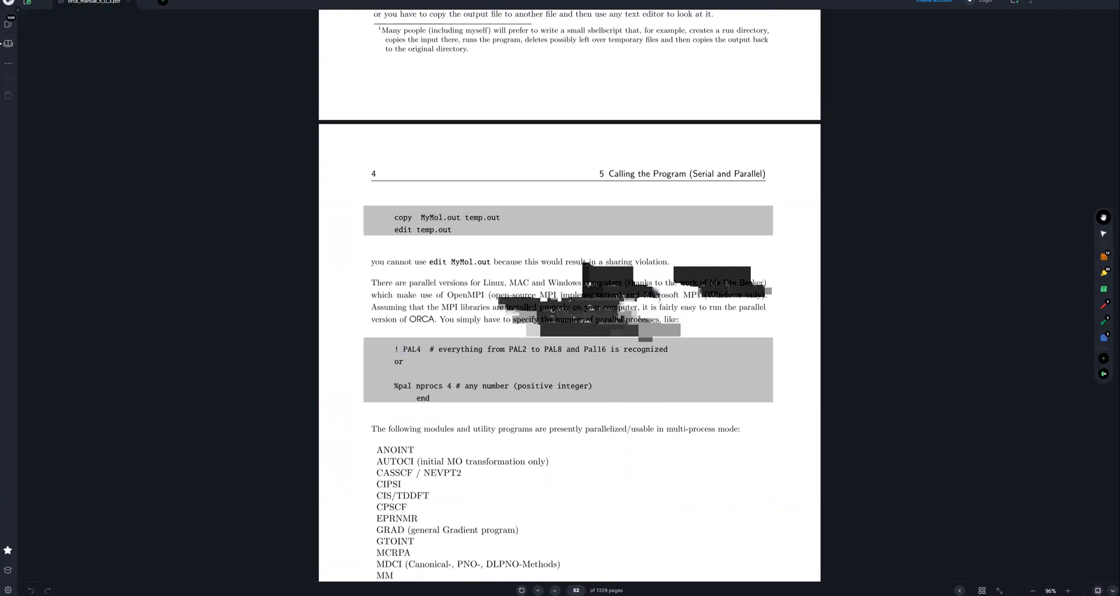
mouse_move(686, 300)
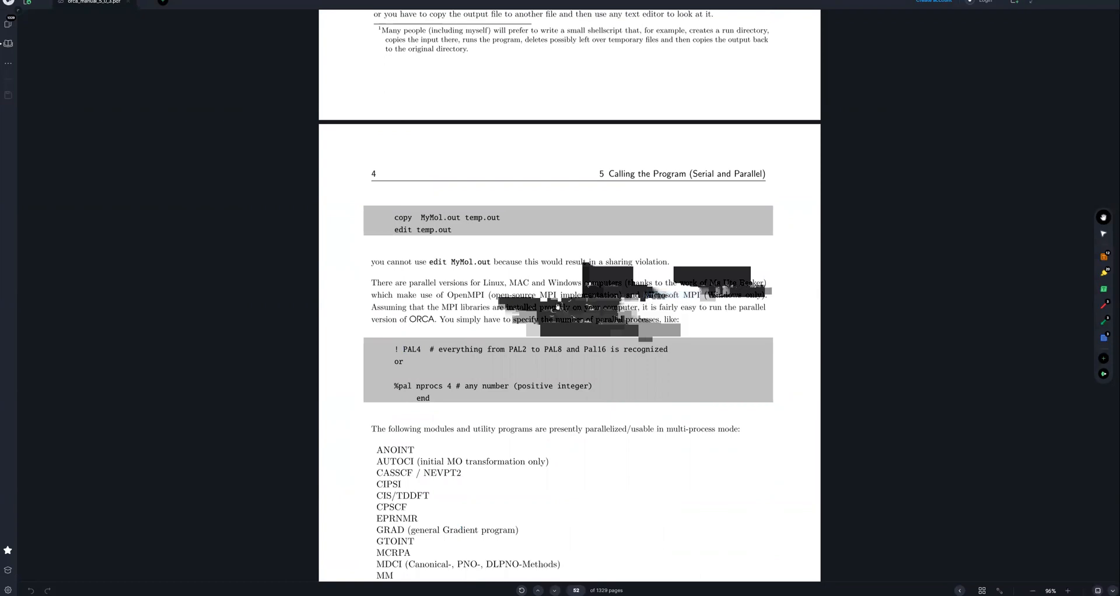
left_click(492, 304)
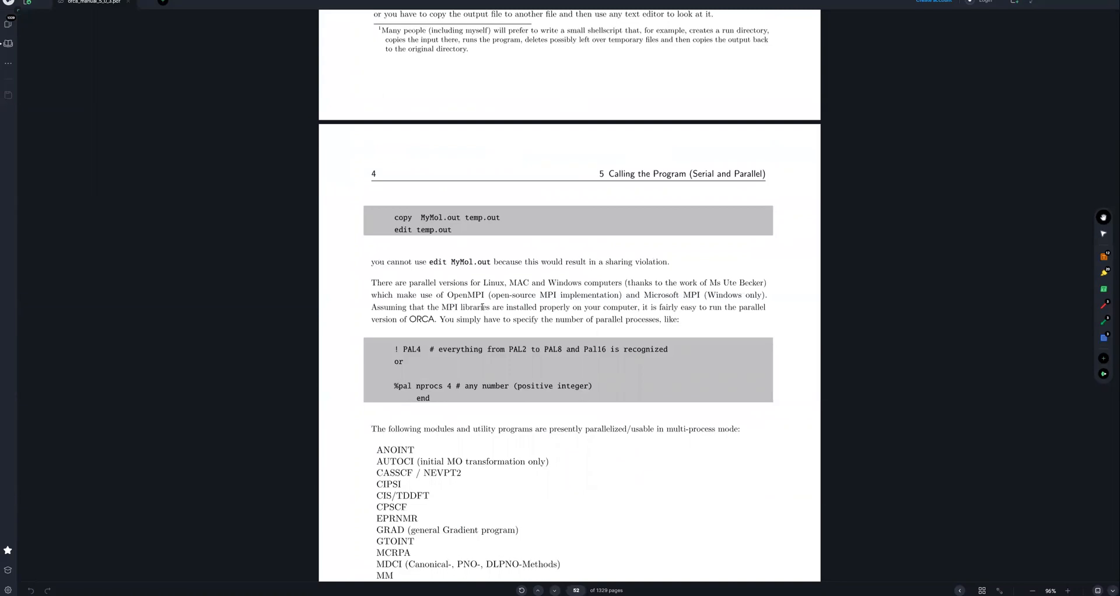
mouse_move(590, 452)
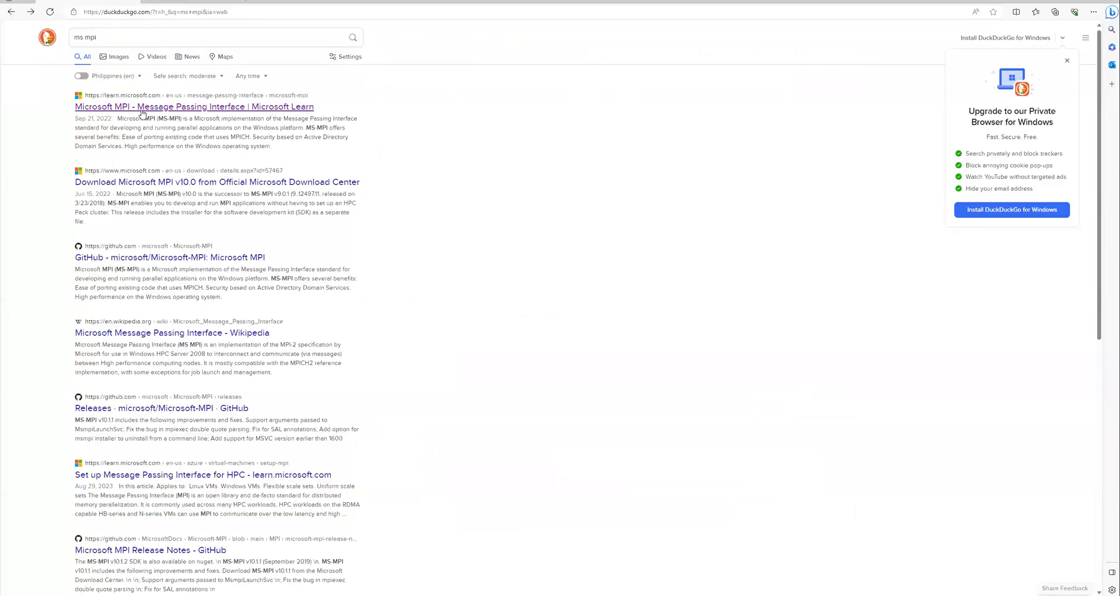
Step: Reach the MS-MPI v10.1.3 download page via the Microsoft Learn MPI article
left_click(194, 106)
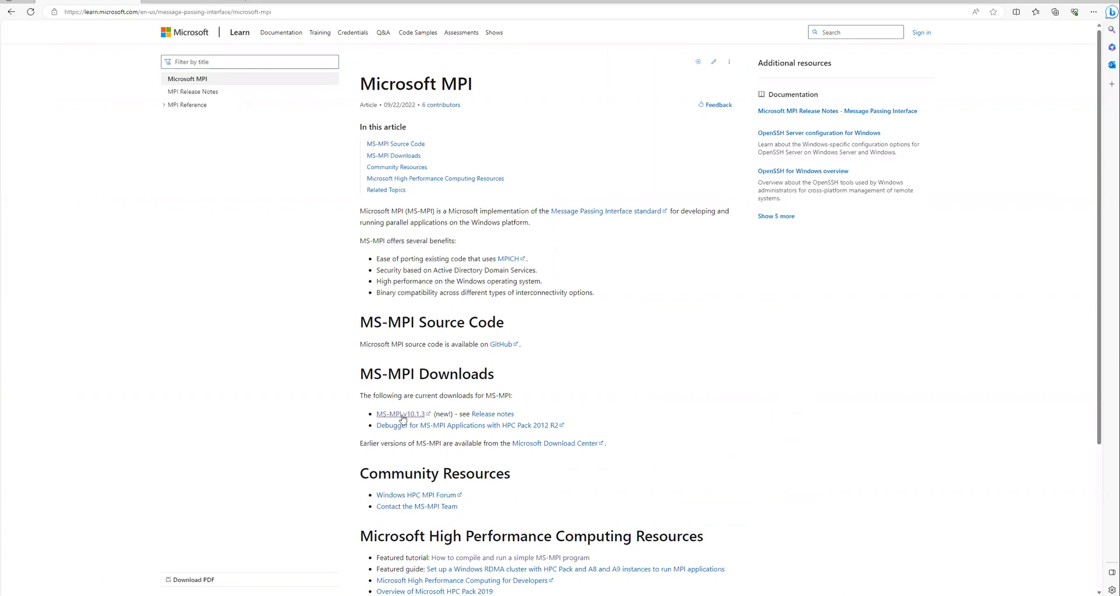
left_click(399, 413)
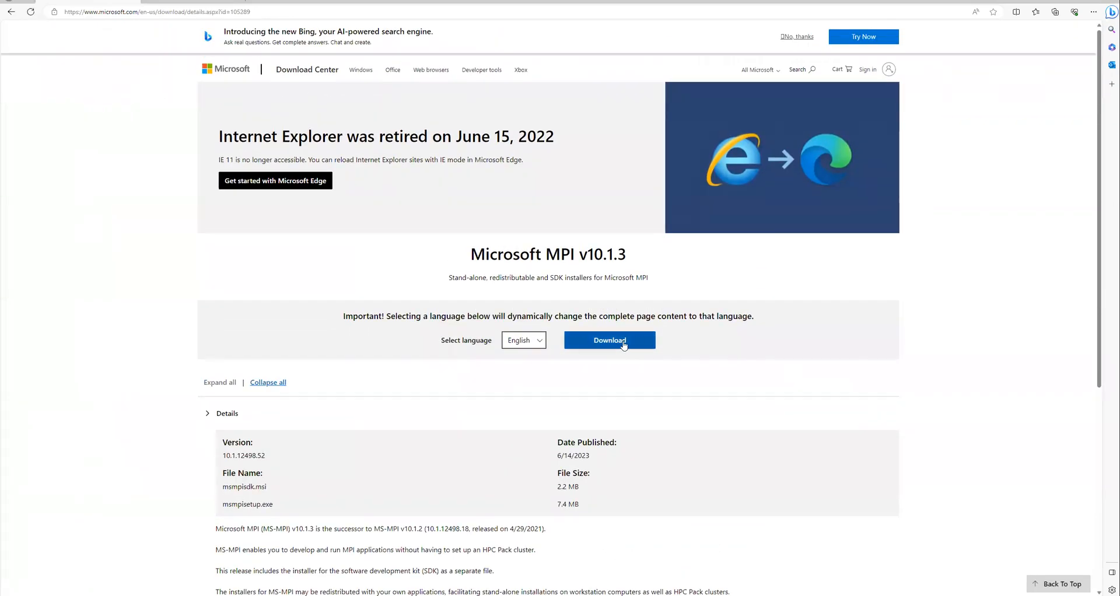
Step: Choose both msmpisdk.msi and msmpisetup.exe for download (9.6 MB total)
left_click(609, 340)
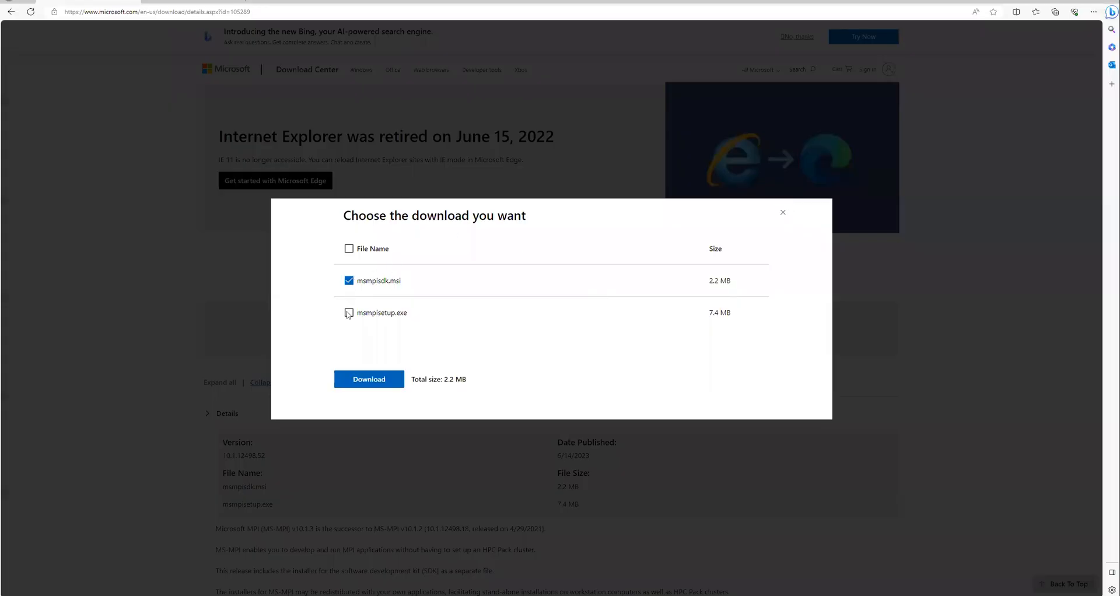
left_click(349, 313)
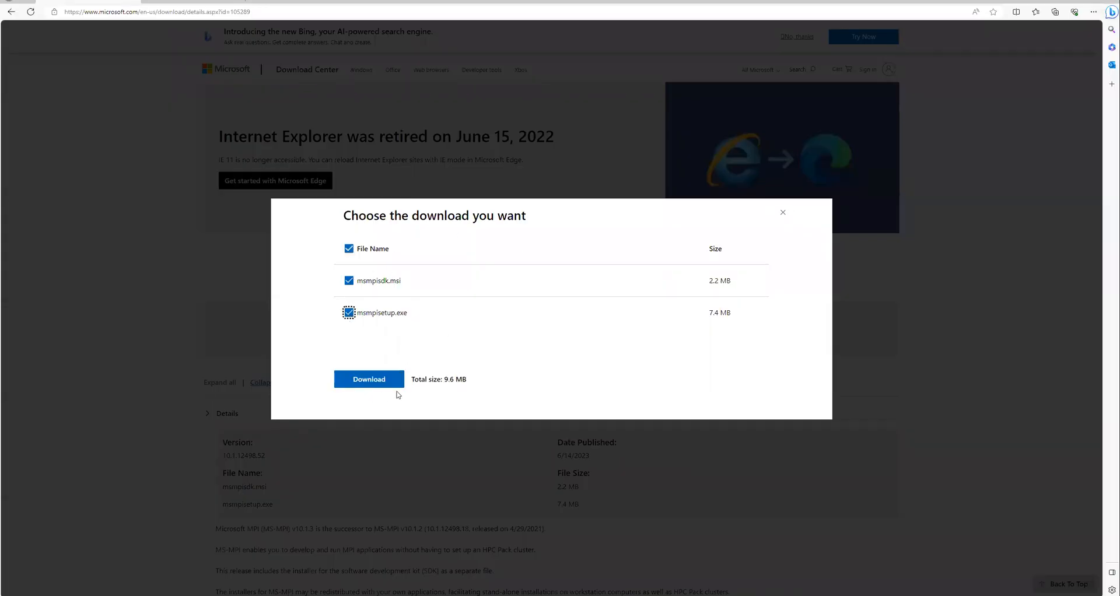
mouse_move(565, 586)
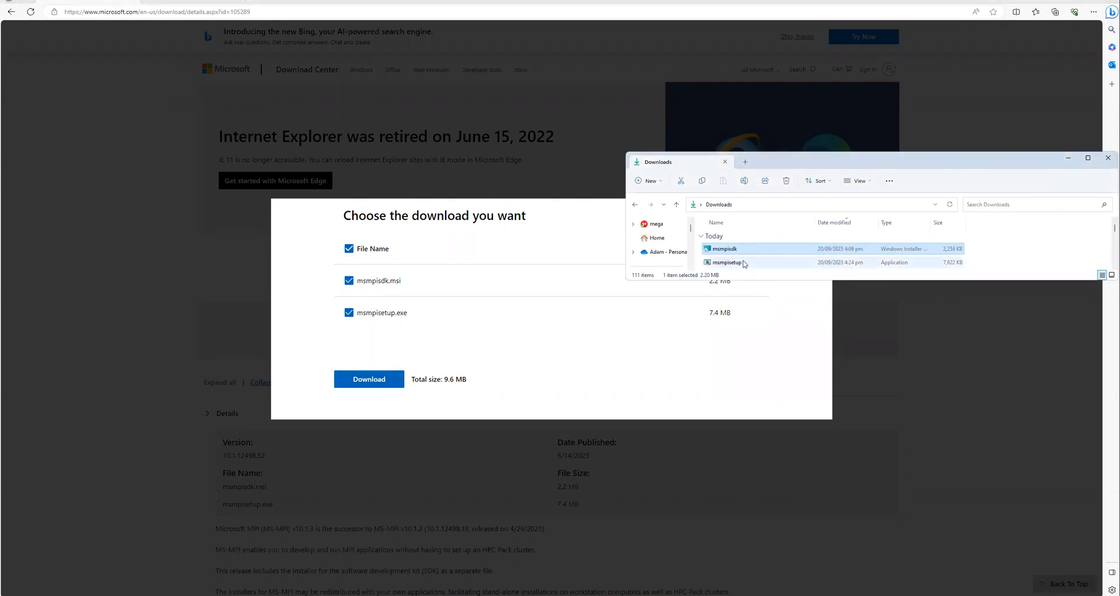
Step: Install Microsoft MPI from msmpisetup, accepting the license and default folder
left_click(724, 263)
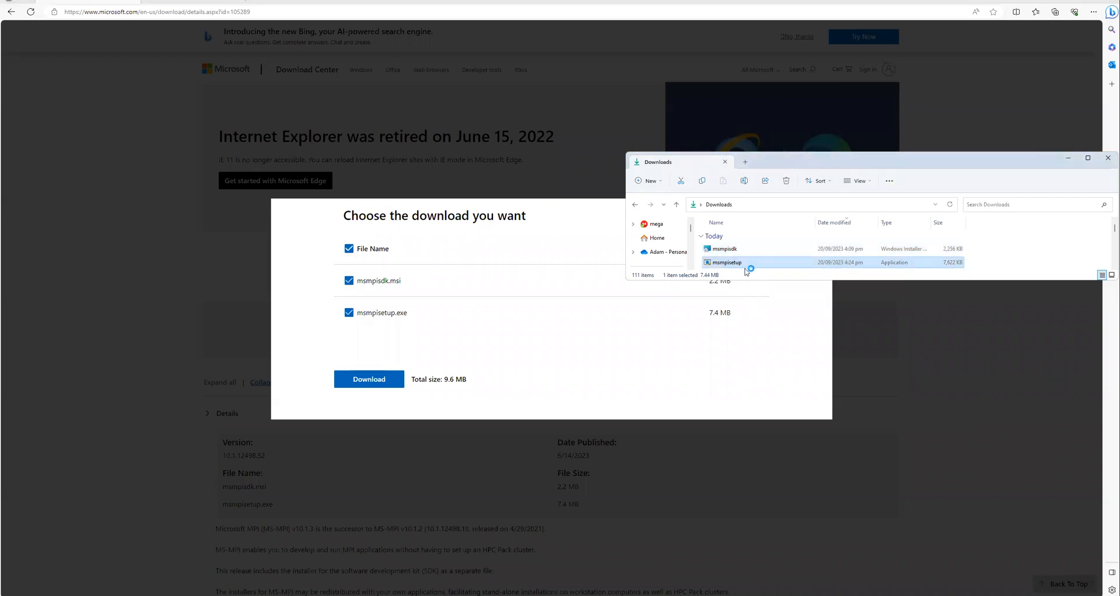
double_click(726, 263)
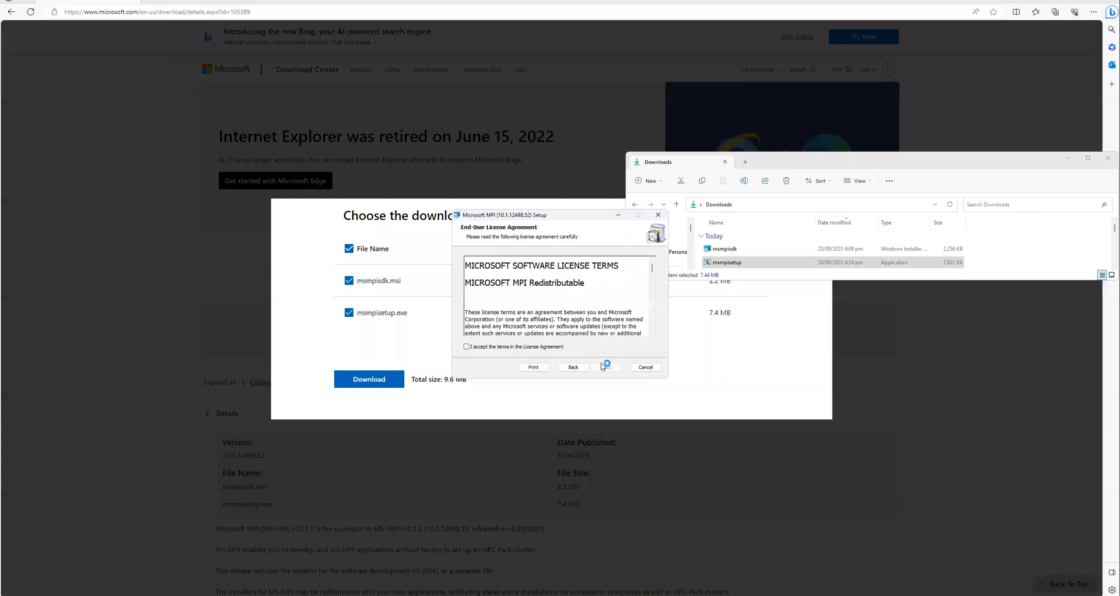
left_click(605, 366)
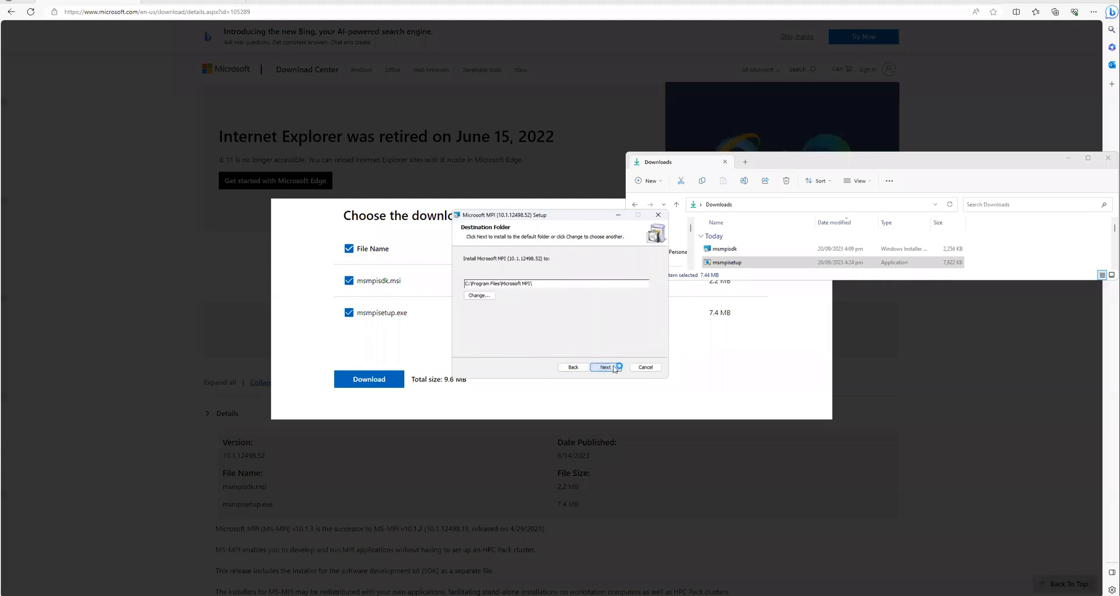
left_click(604, 368)
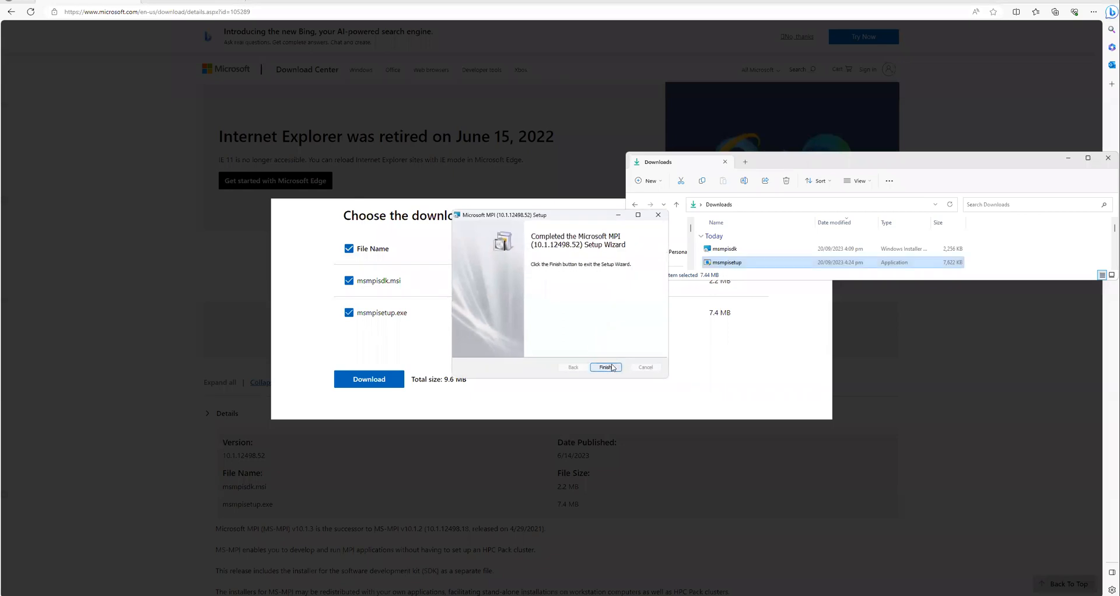
left_click(605, 368)
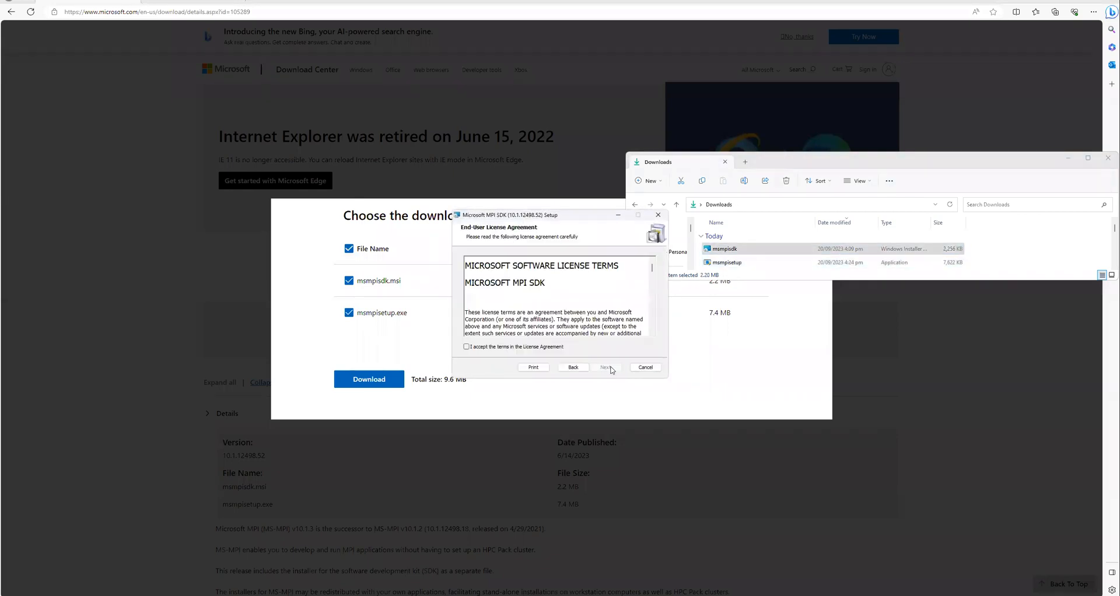
Step: Install the Microsoft MPI SDK from msmpisdk with the default folder and finish
left_click(606, 368)
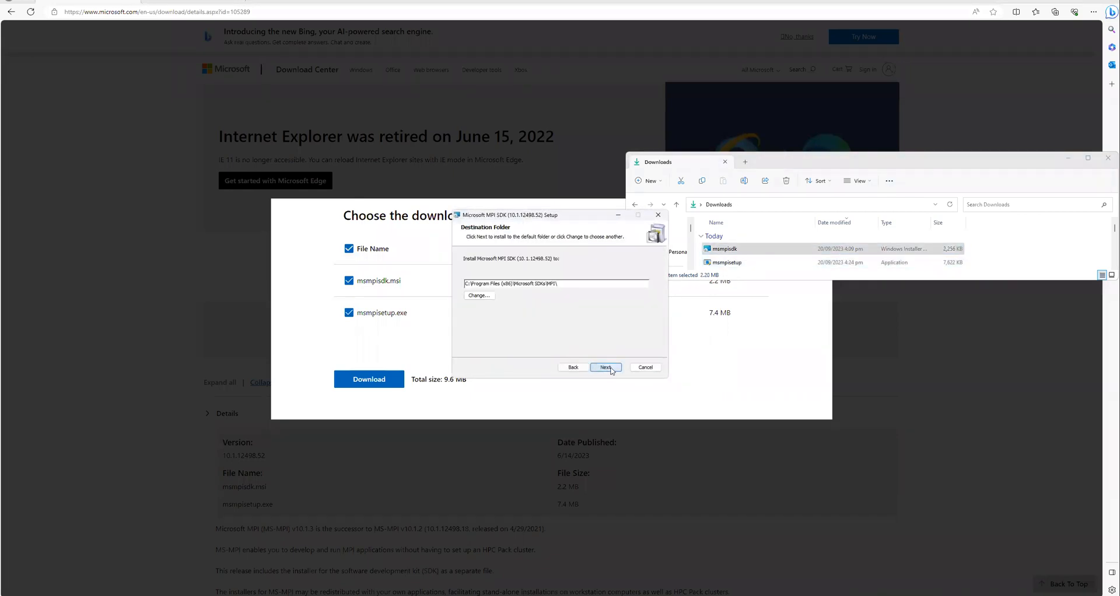
left_click(605, 367)
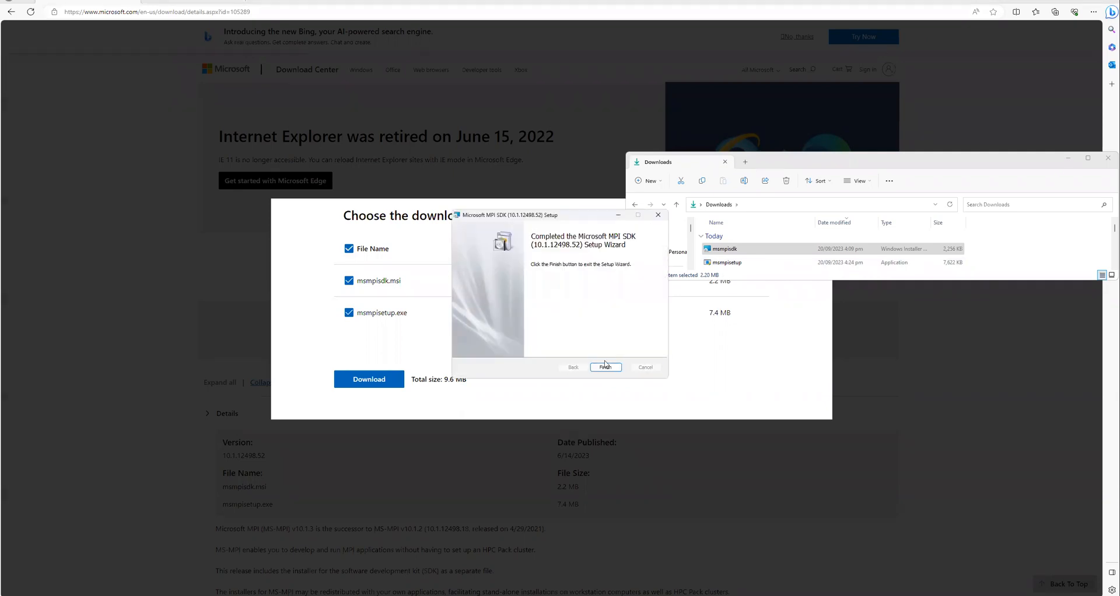
left_click(606, 367)
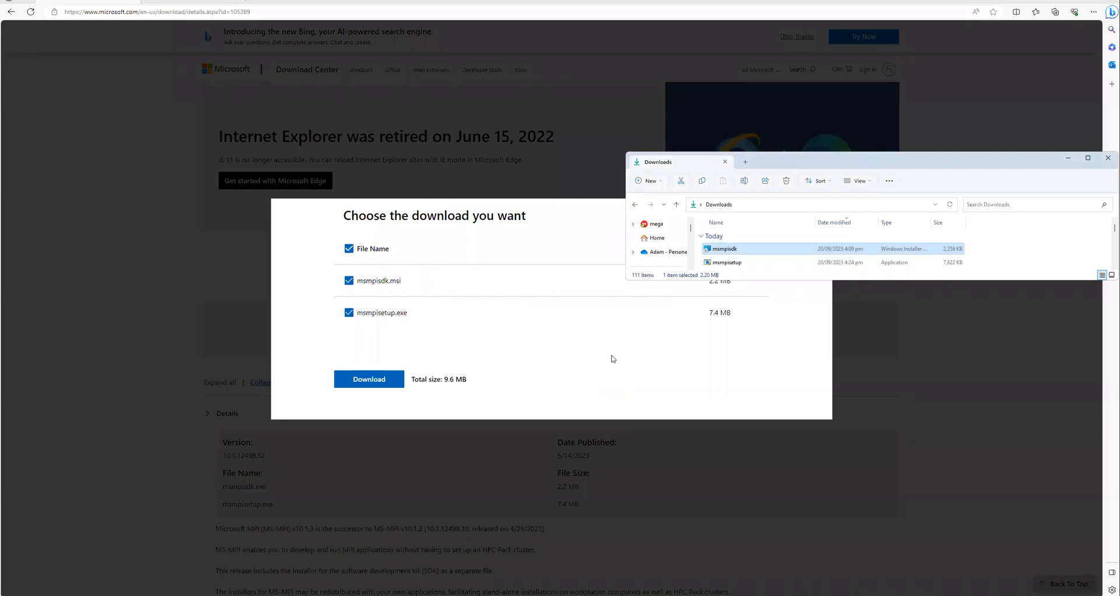
mouse_move(768, 30)
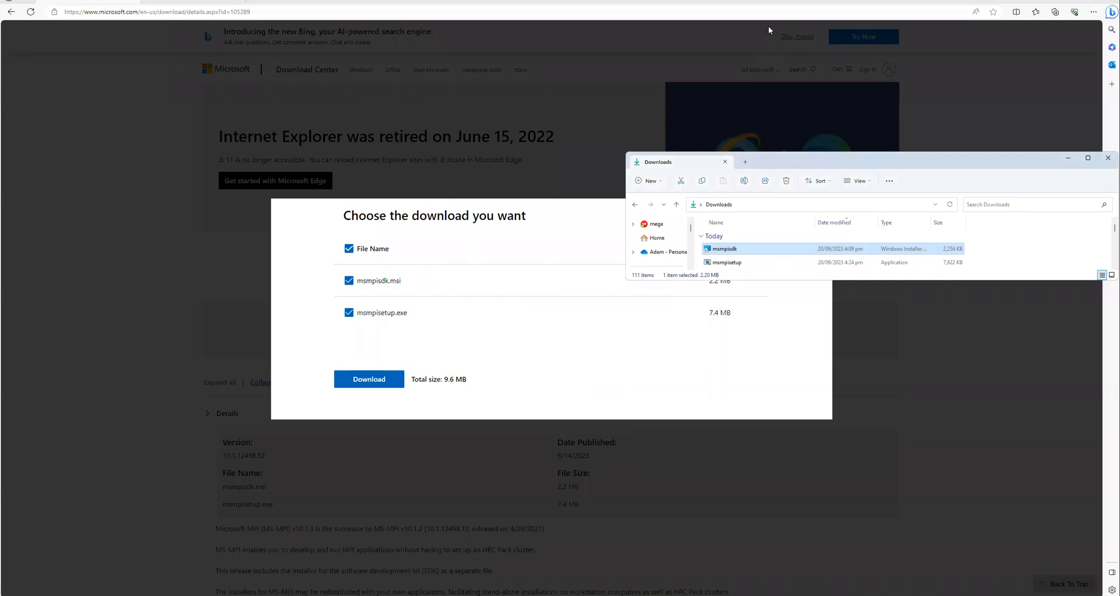
left_click(370, 379)
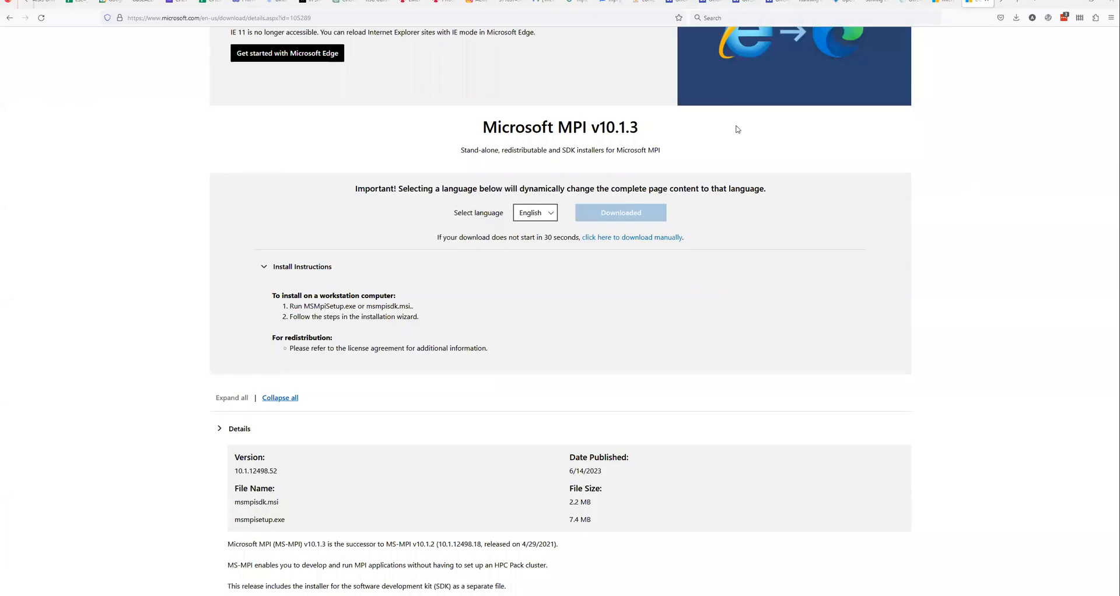
mouse_move(650, 546)
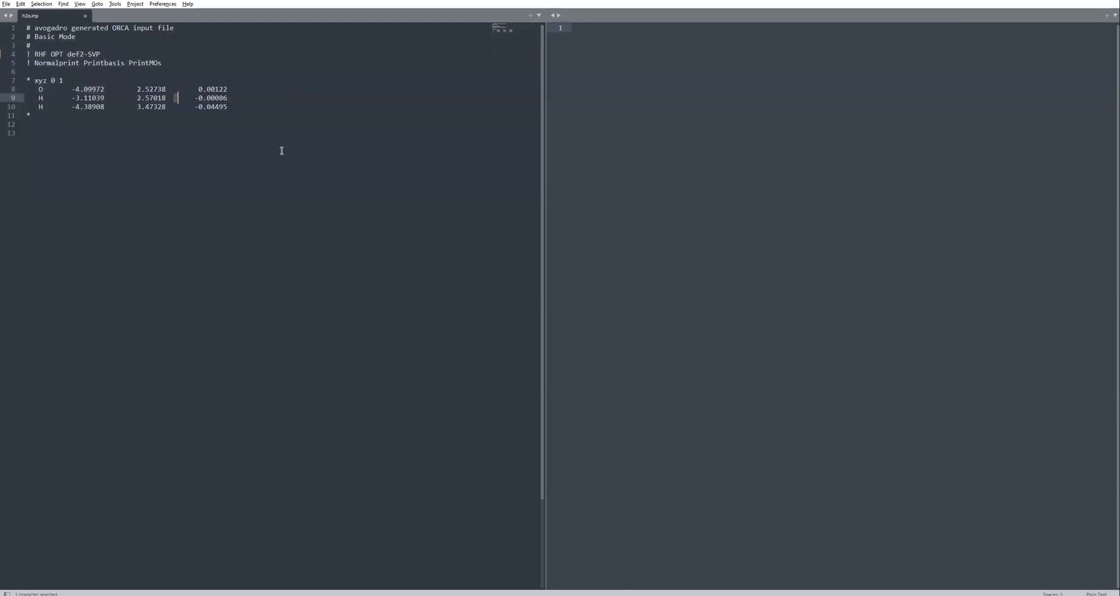
mouse_move(196, 101)
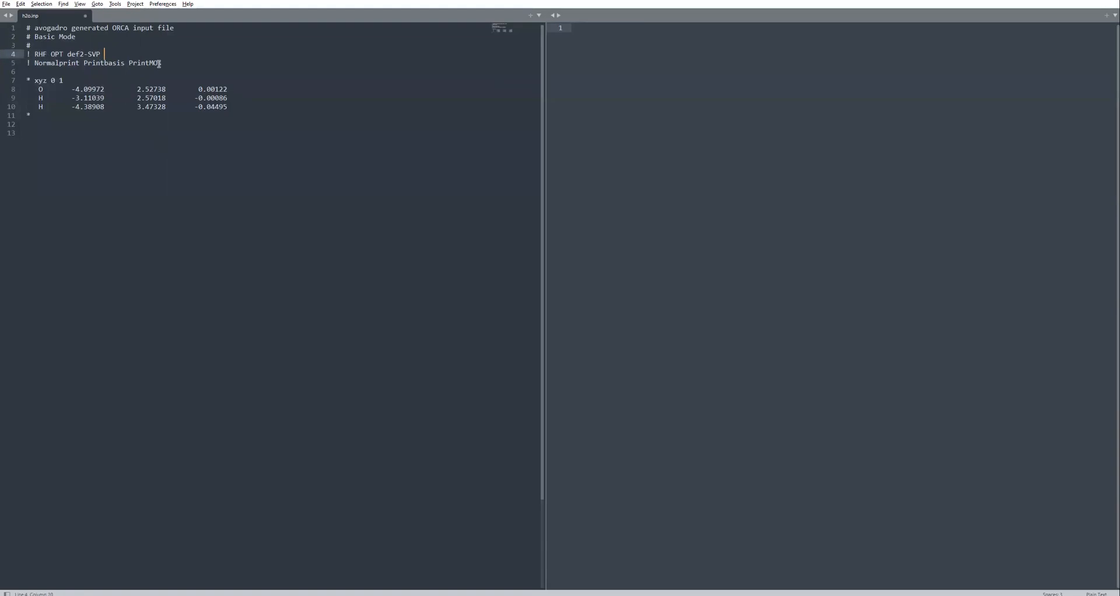
Step: Append PAL4 to the '! RHF OPT def2-SVP' keyword line in h2o.inp and save
type("PAL")
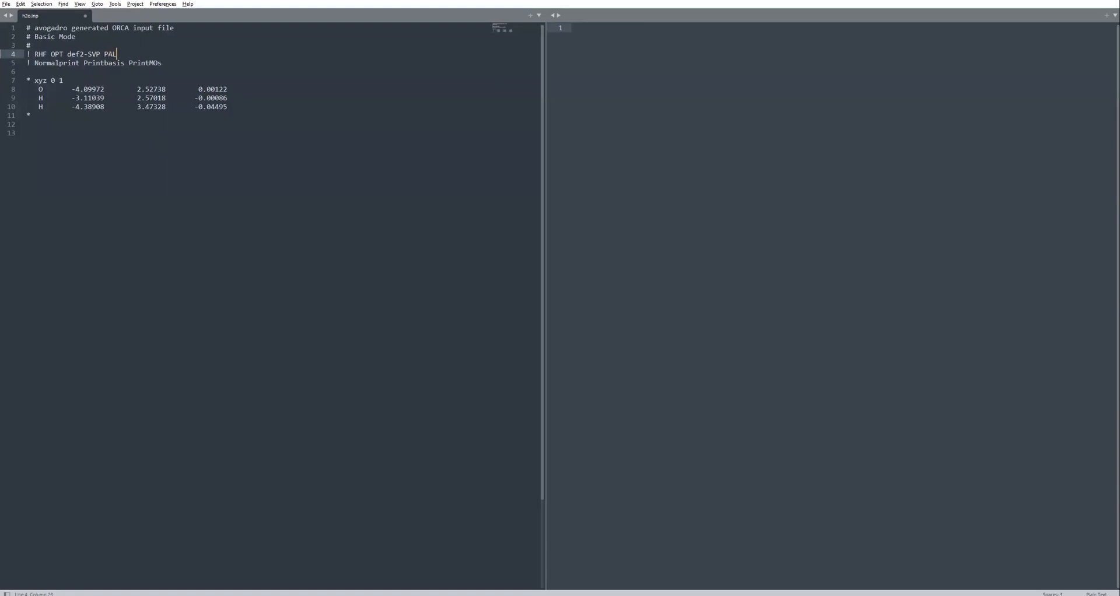
type("4")
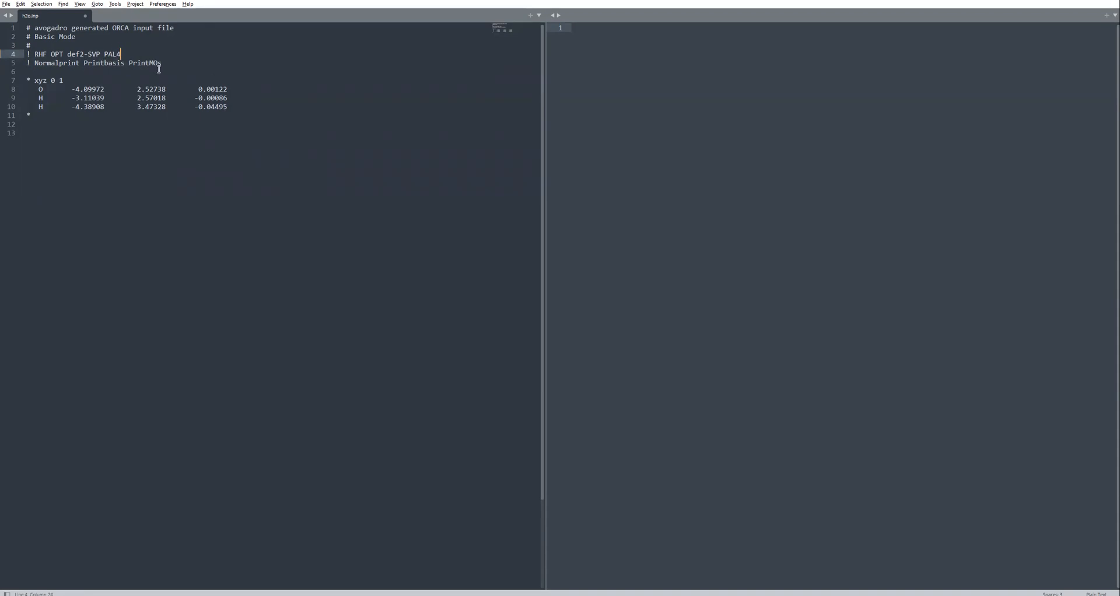
mouse_move(294, 72)
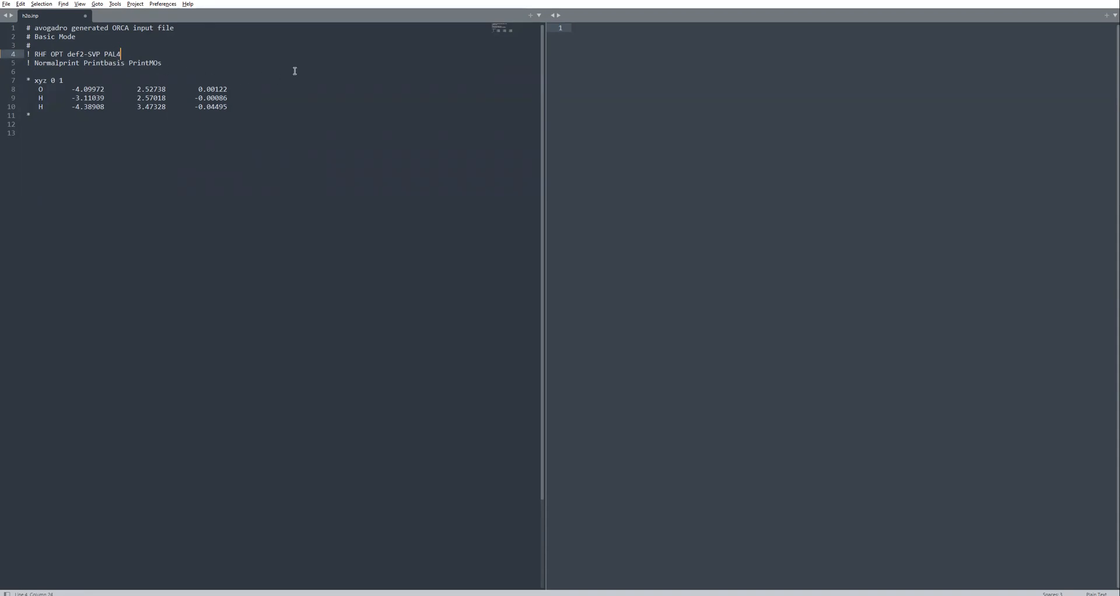
key("ctrl+s")
type("cd")
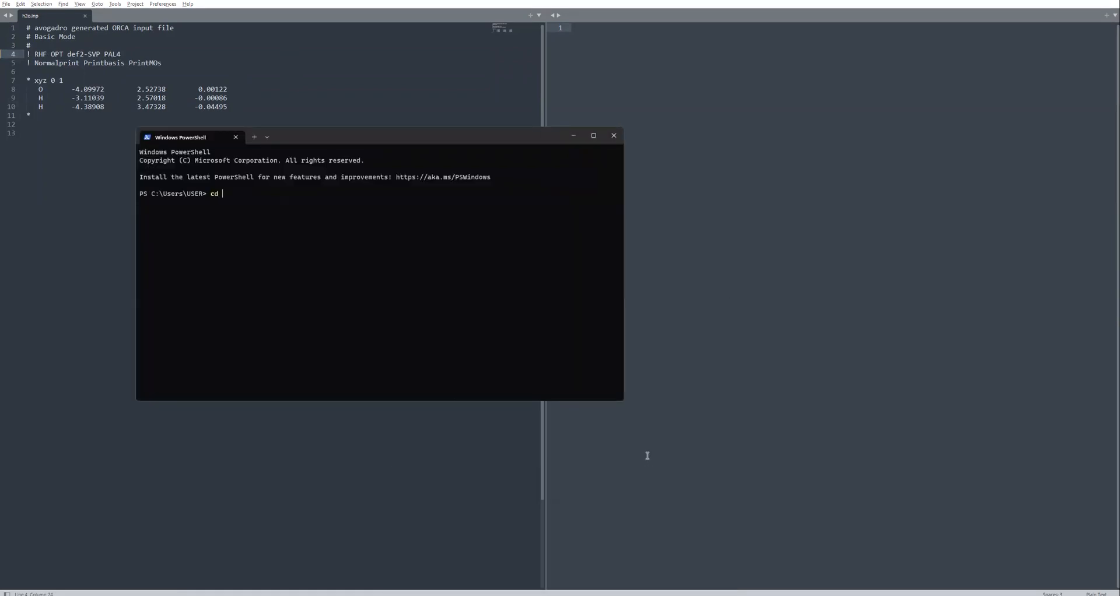
Step: Change into the orca_run folder in PowerShell
type("Desktop\\orca_run\\")
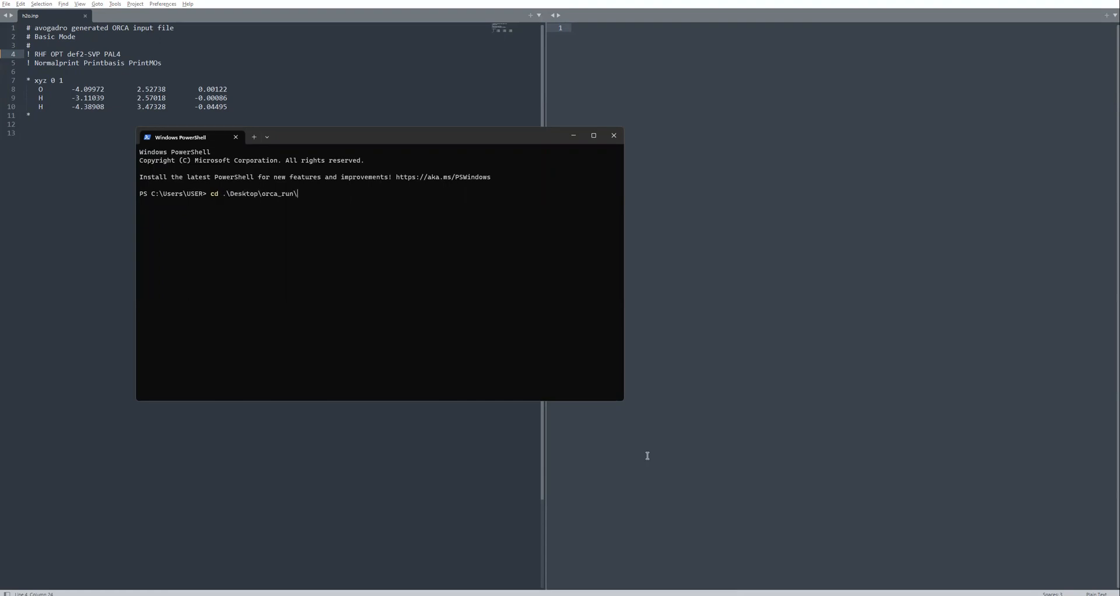
key("Return")
type("ls")
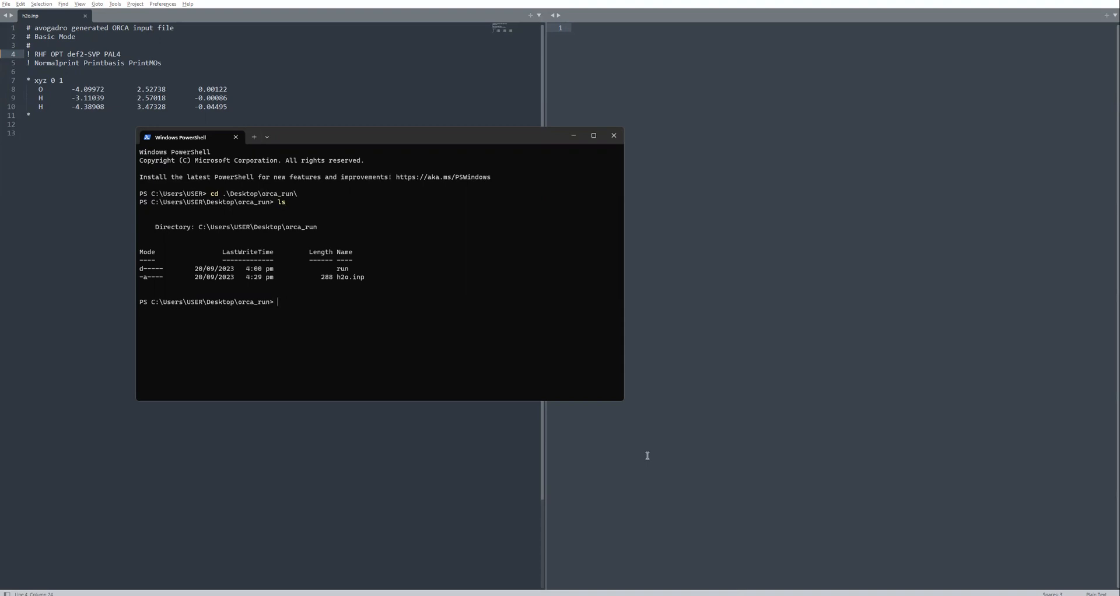
Step: Run 'orca .\h2o.inp > .\h2o.out' to start the water optimization
type("orc")
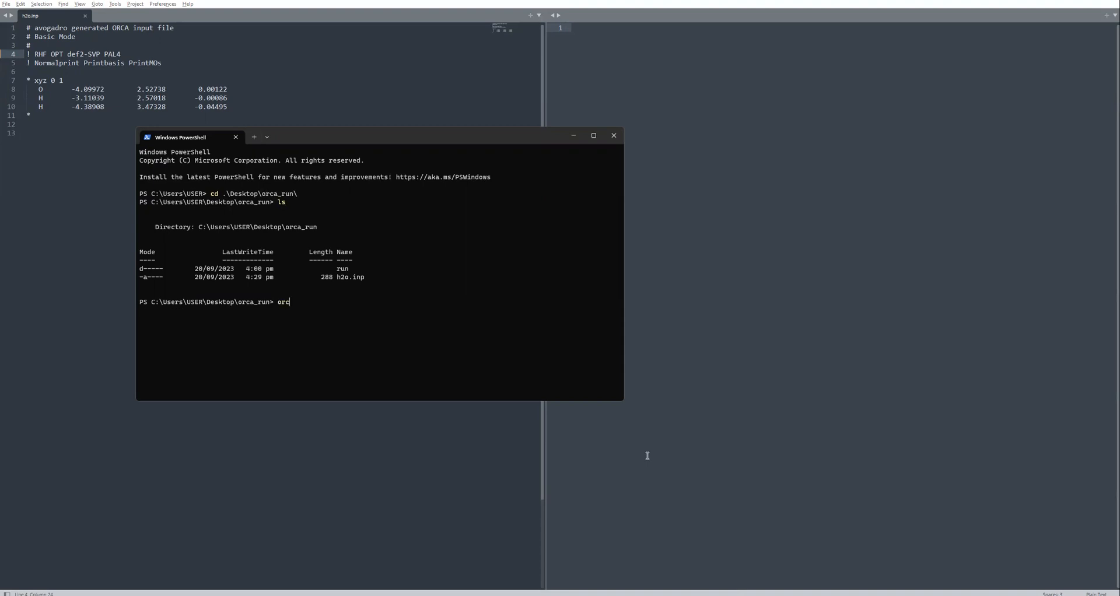
type("a")
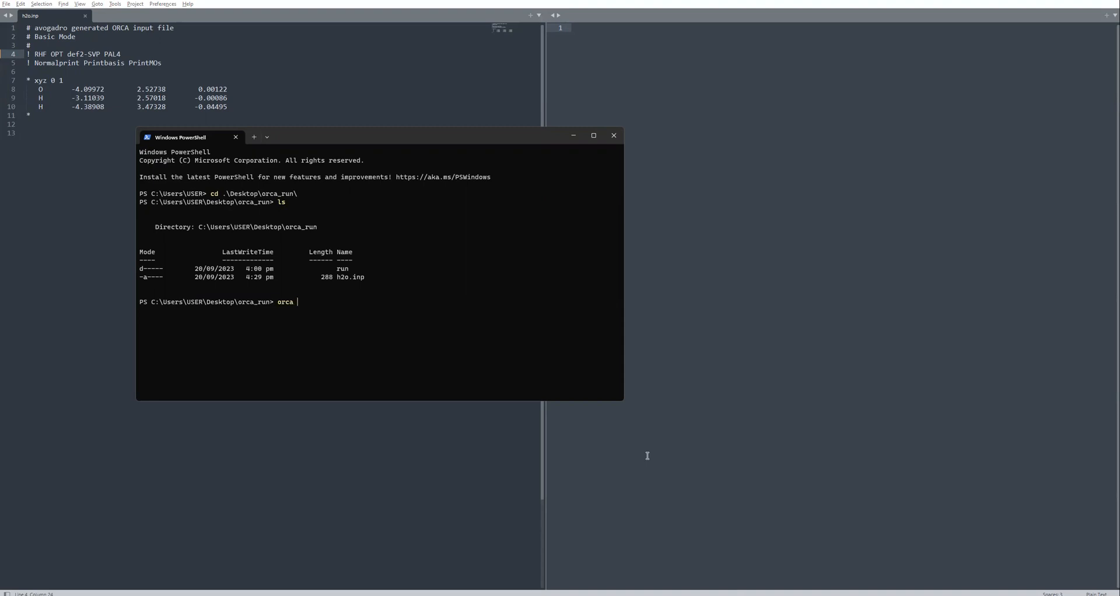
type(".\\h2o.inp >")
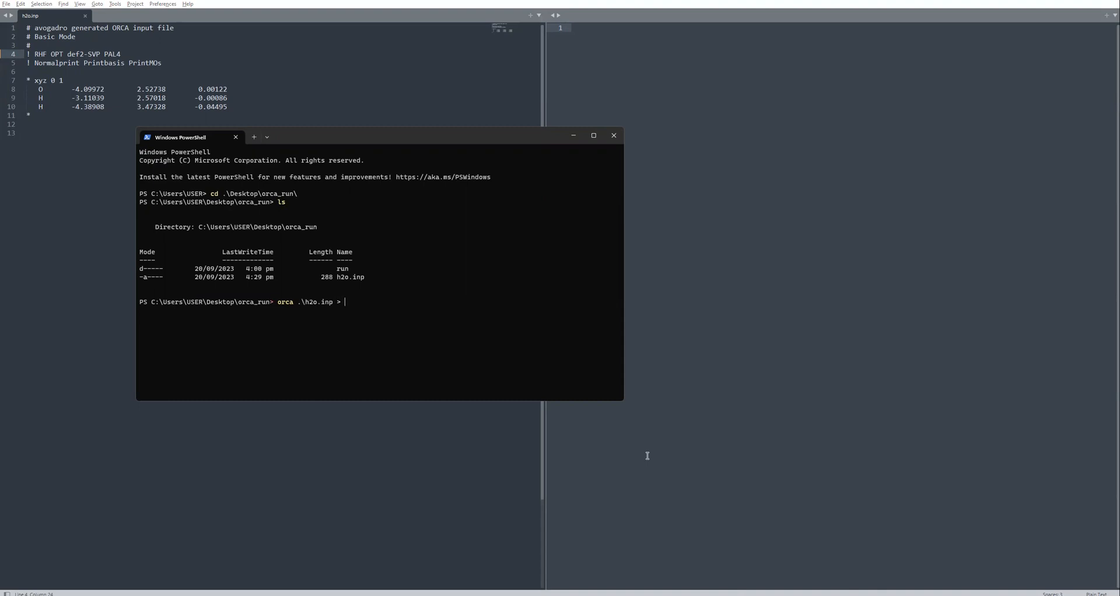
type(".\\h2o.o")
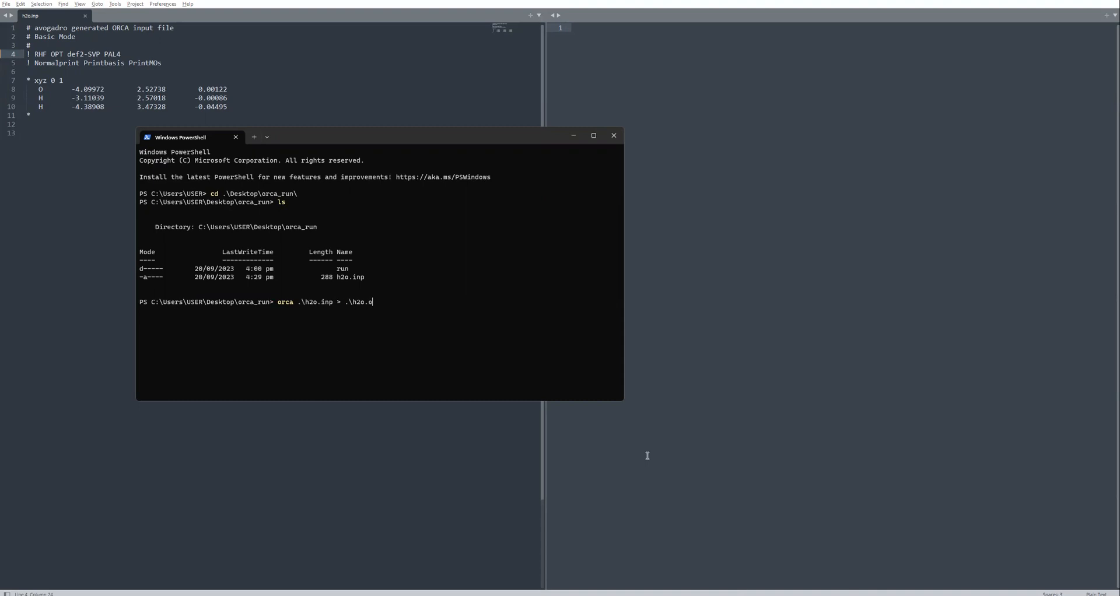
type("ut")
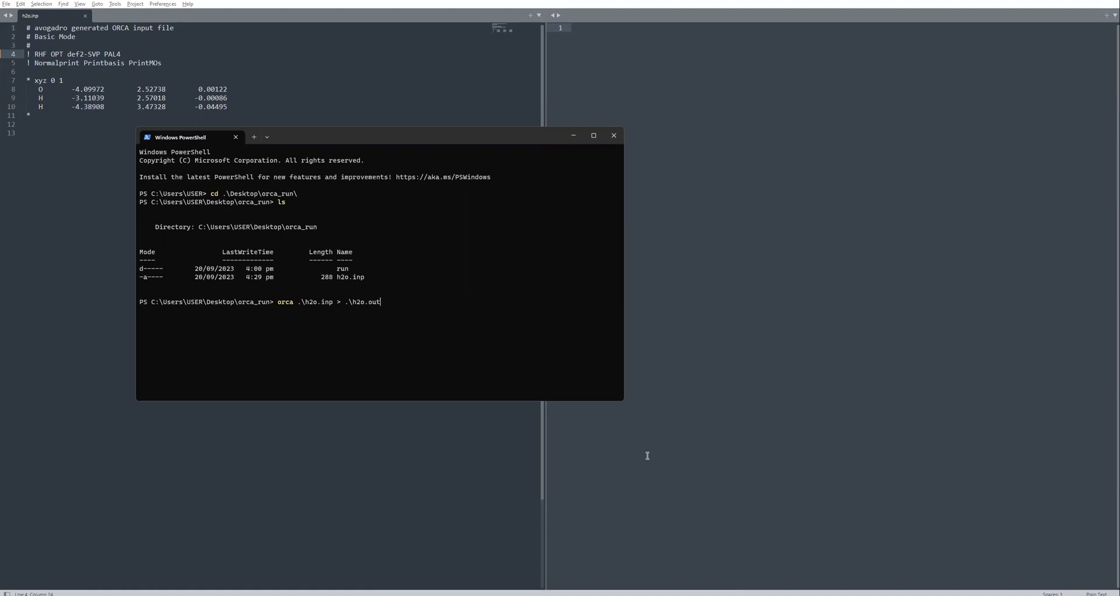
key("Return")
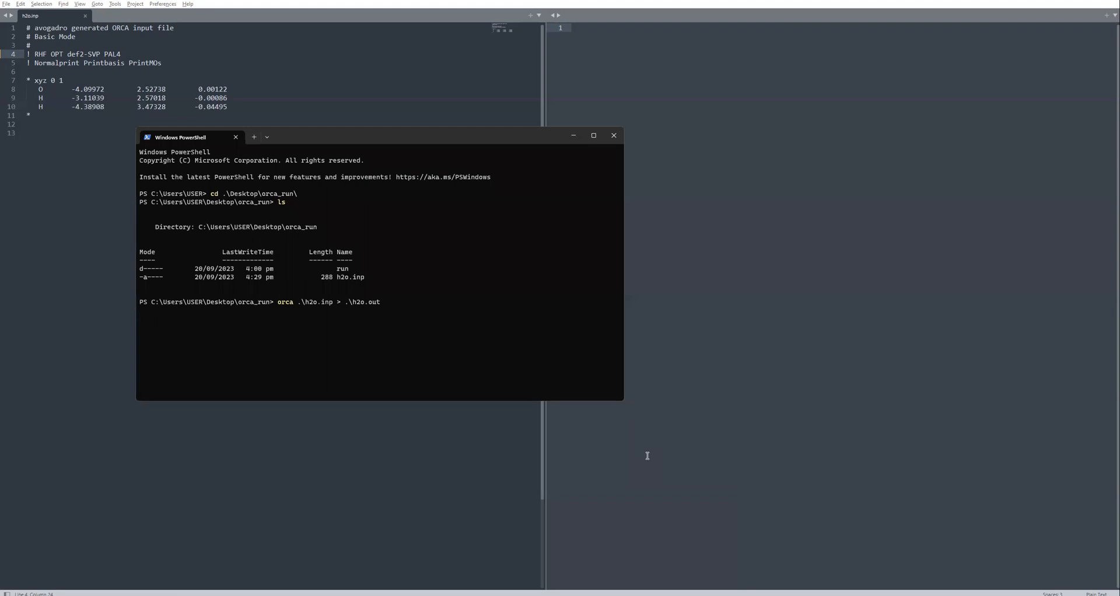
Step: Wait for the ORCA job to finish until the orca_run prompt returns
key("Return")
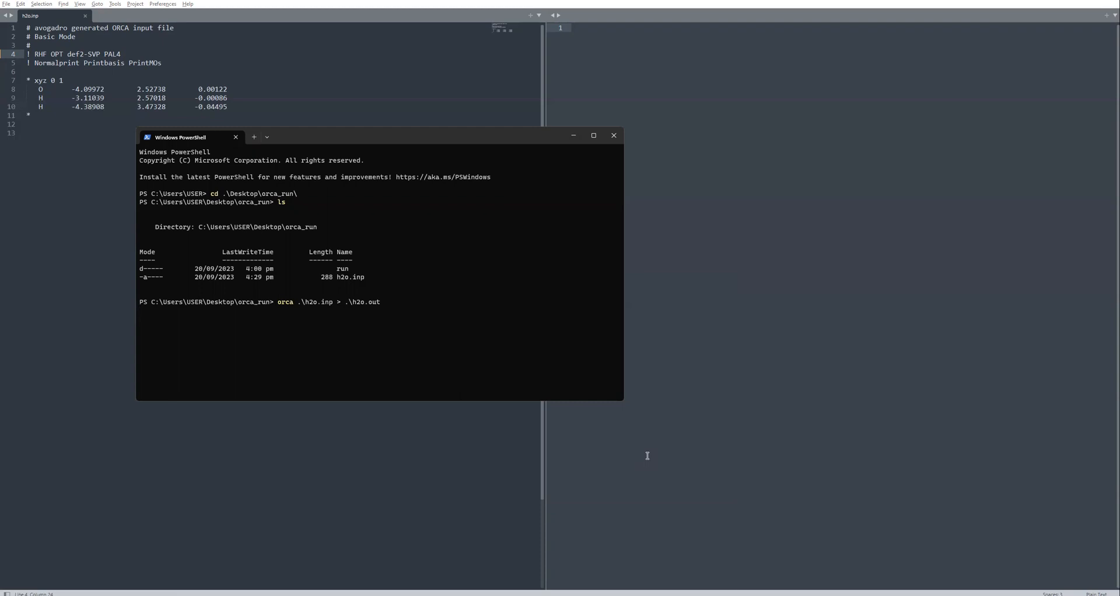
key("Return")
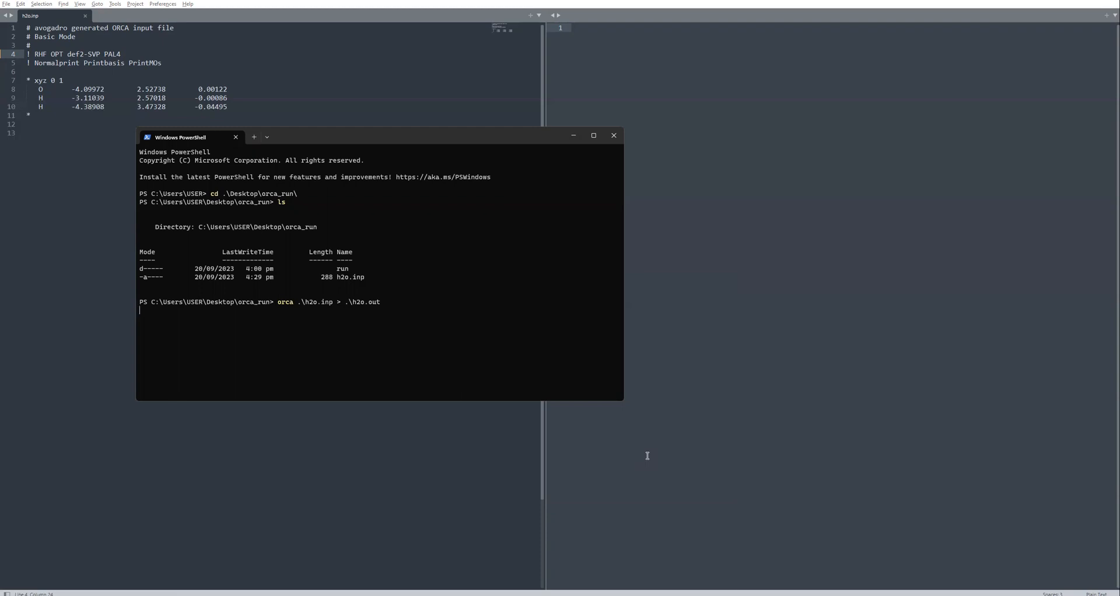
key("Return")
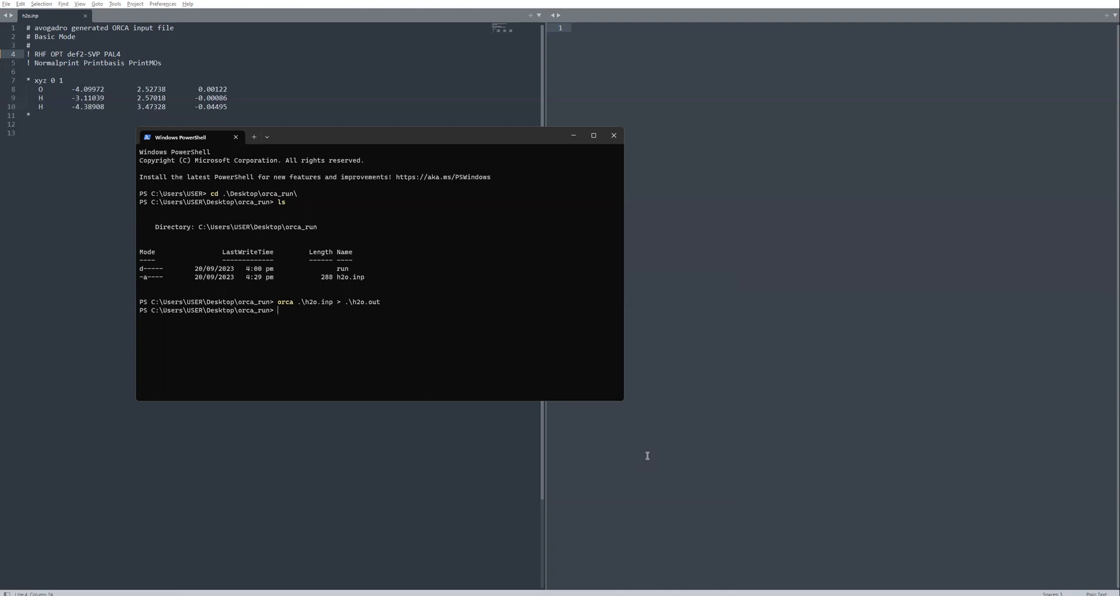
mouse_move(552, 493)
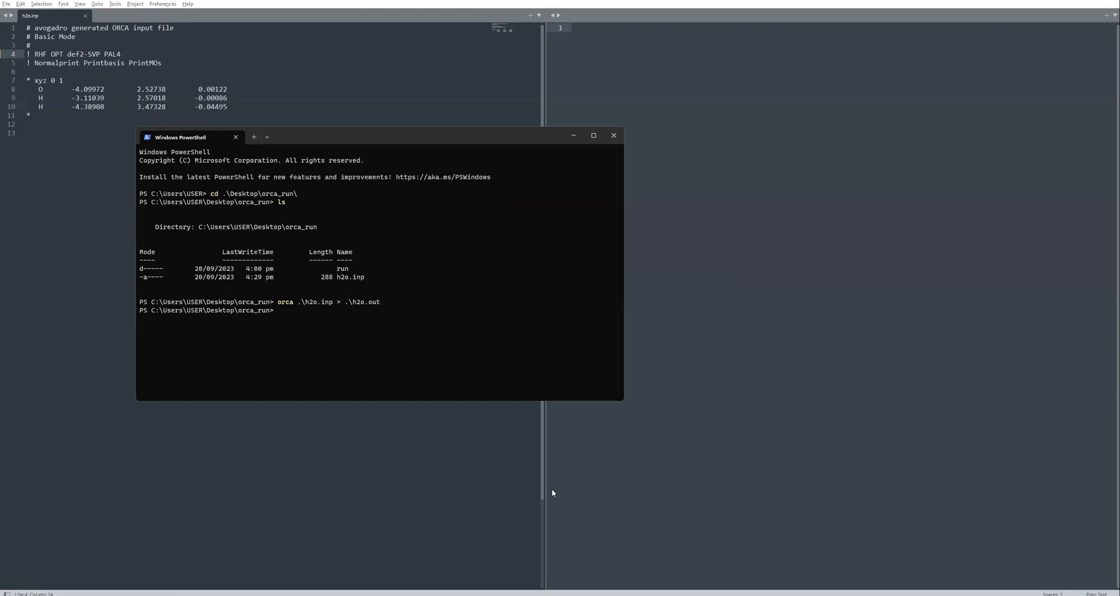
mouse_move(355, 312)
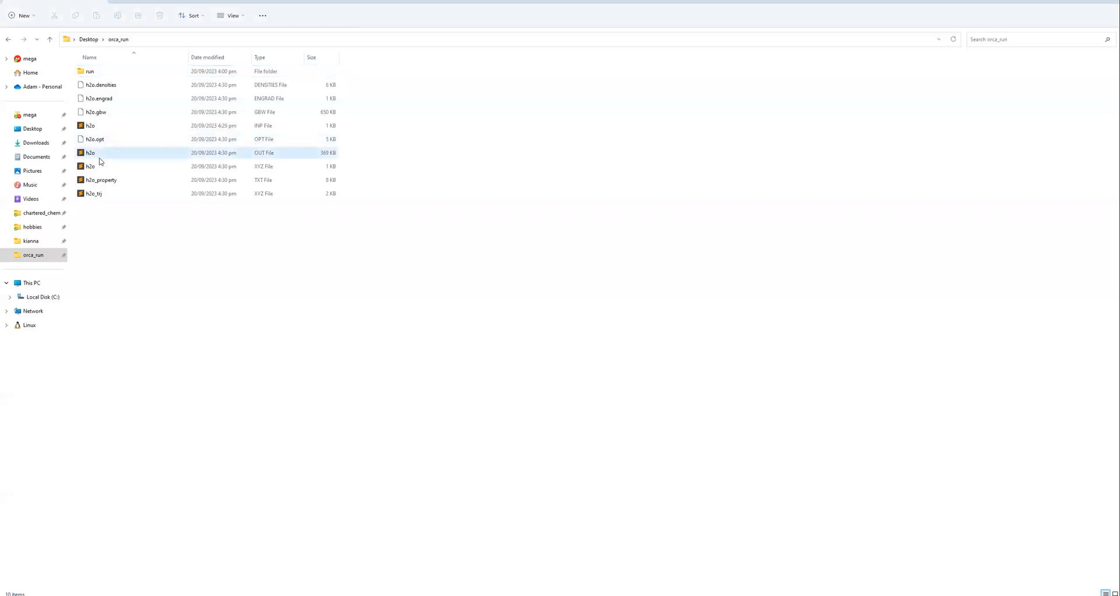
Step: Open h2o.out from the orca_run folder in Sublime Text
double_click(90, 152)
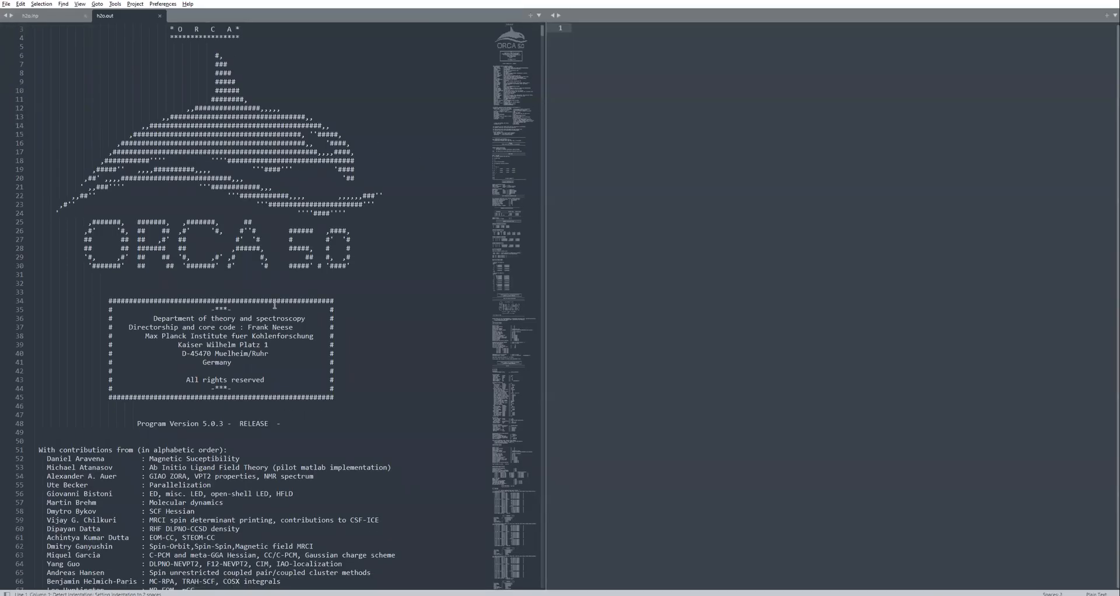
scroll("down", 3)
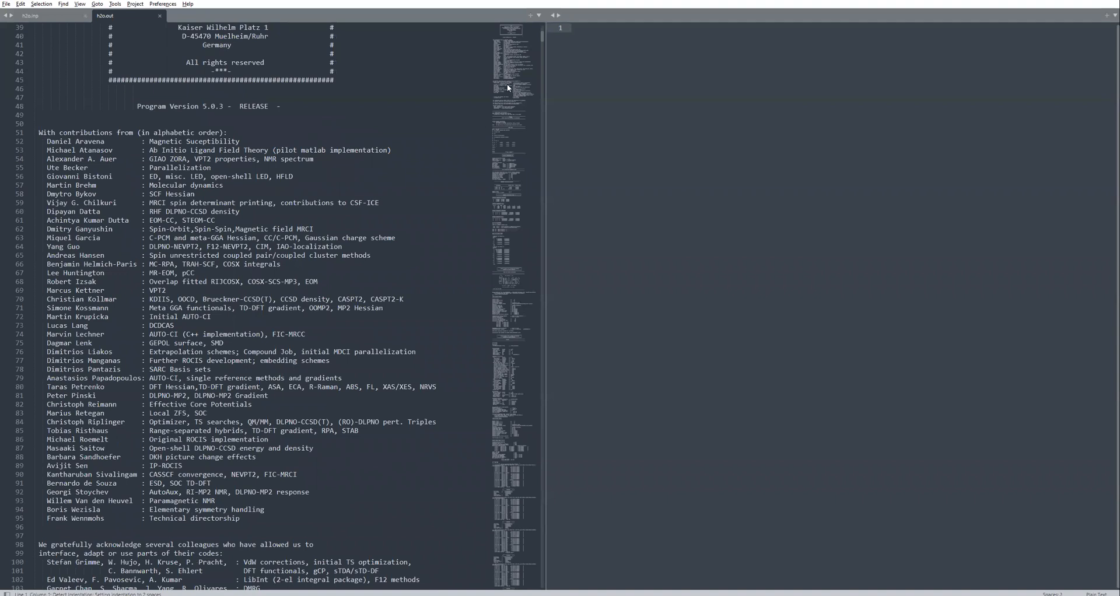
scroll("down", 3)
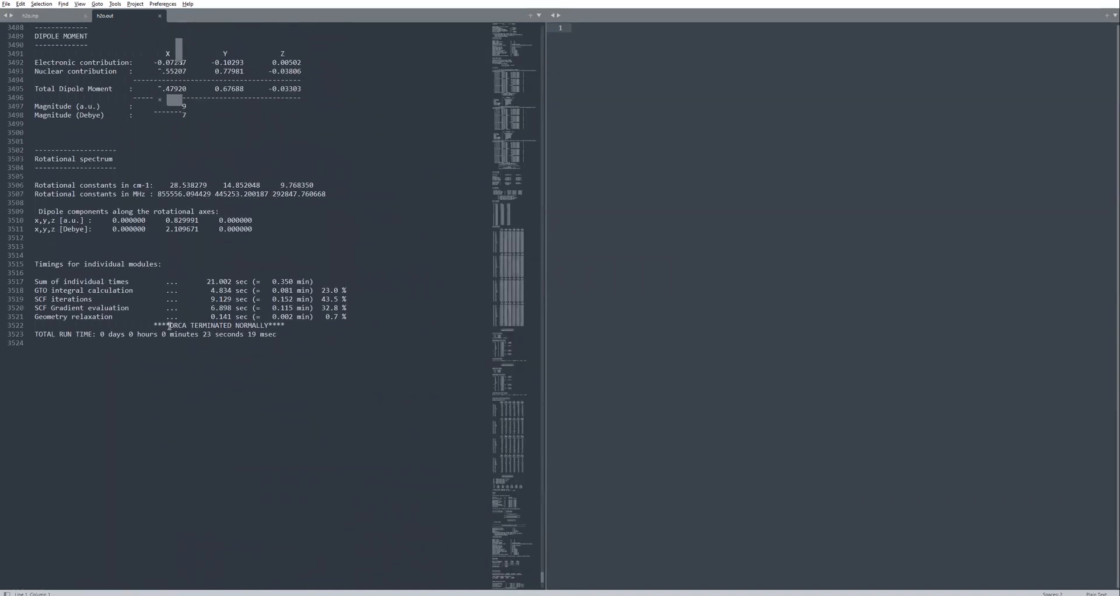
scroll("up", 3)
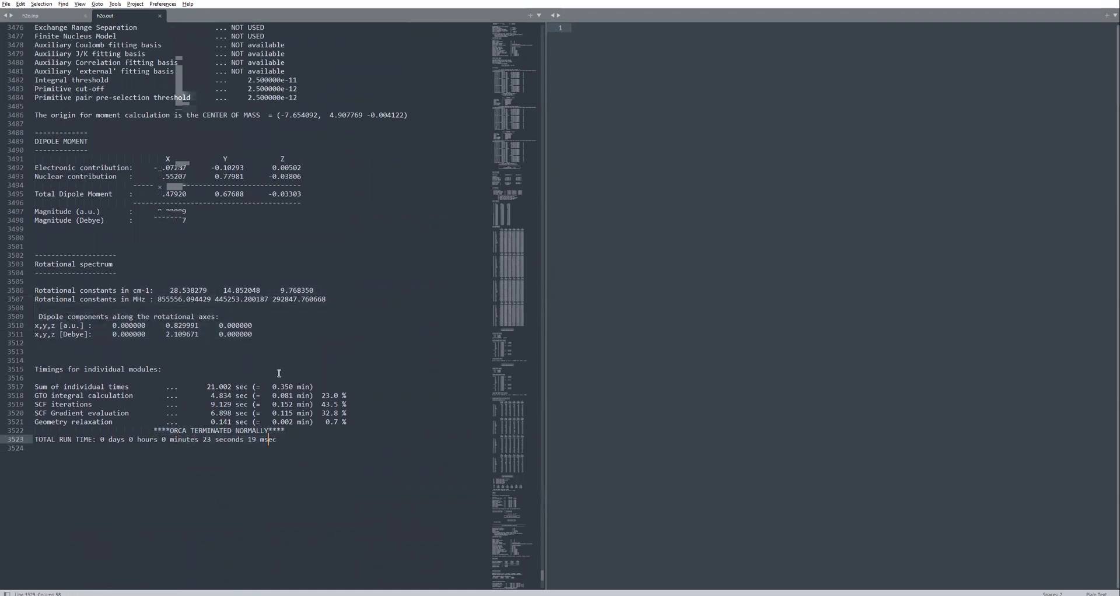
mouse_move(287, 350)
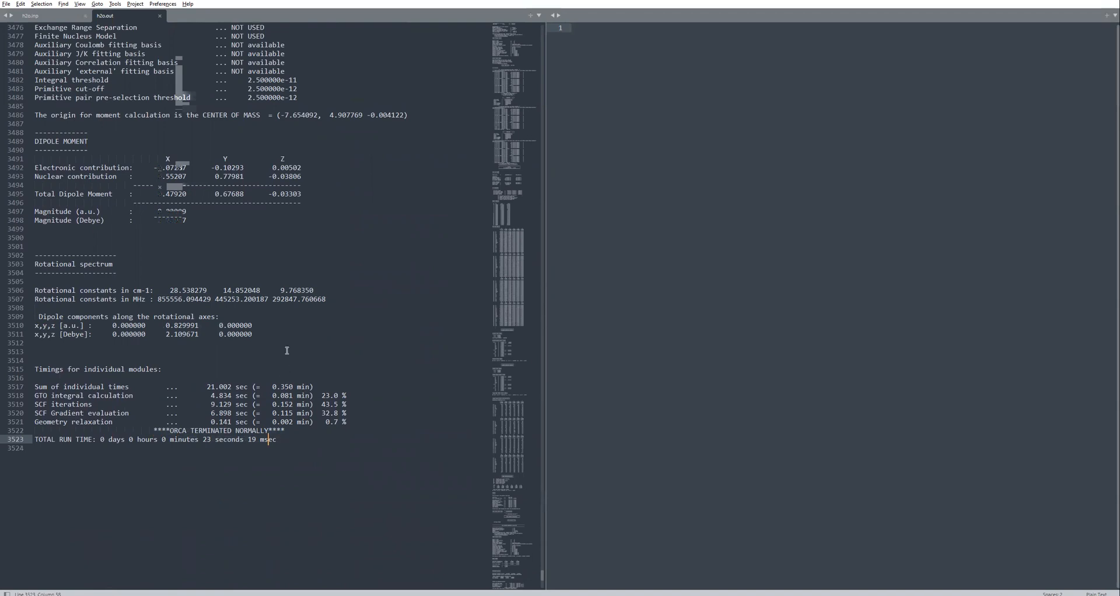
scroll("up", 3)
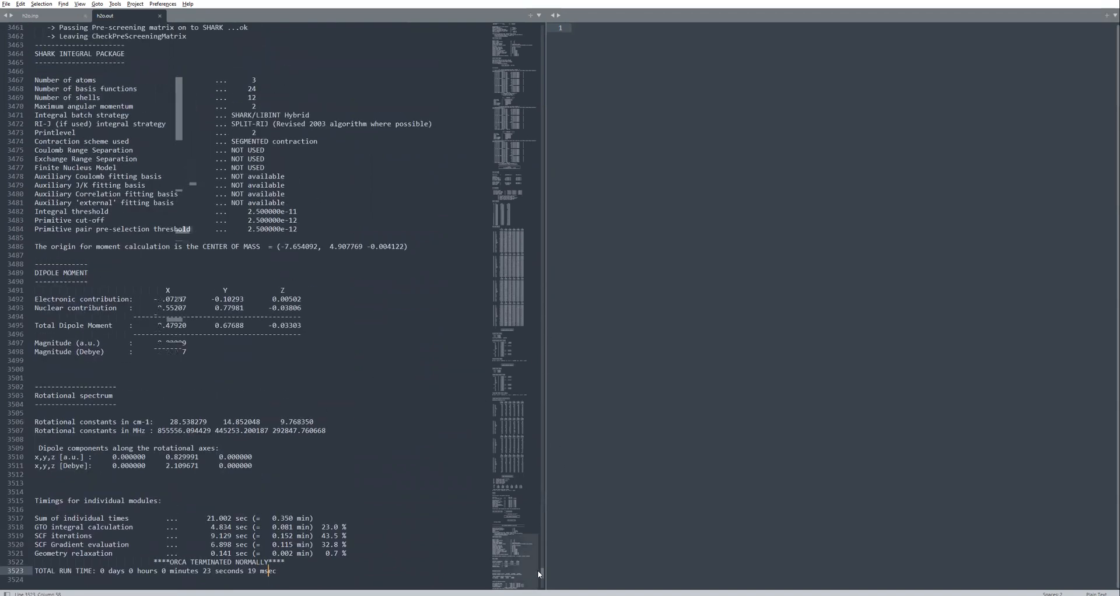
scroll("up", 3)
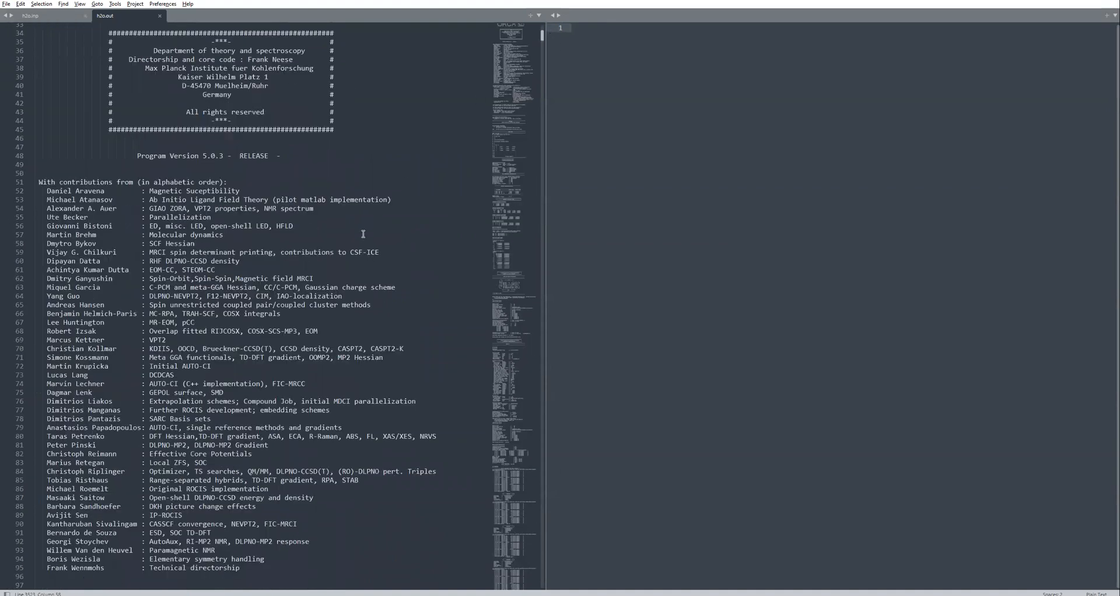
scroll("down", 3)
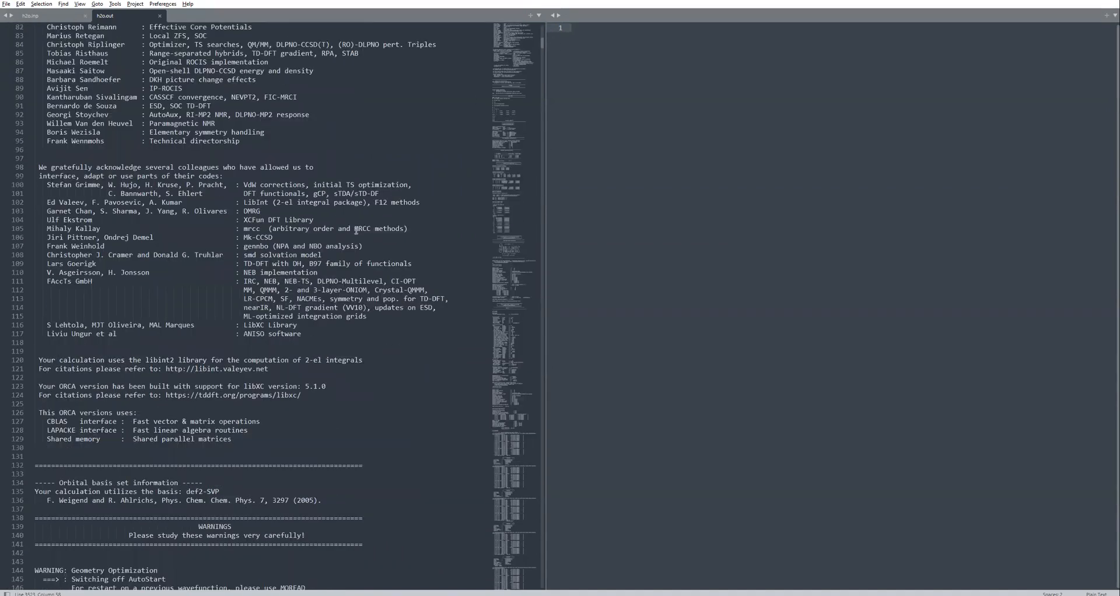
scroll("down", 3)
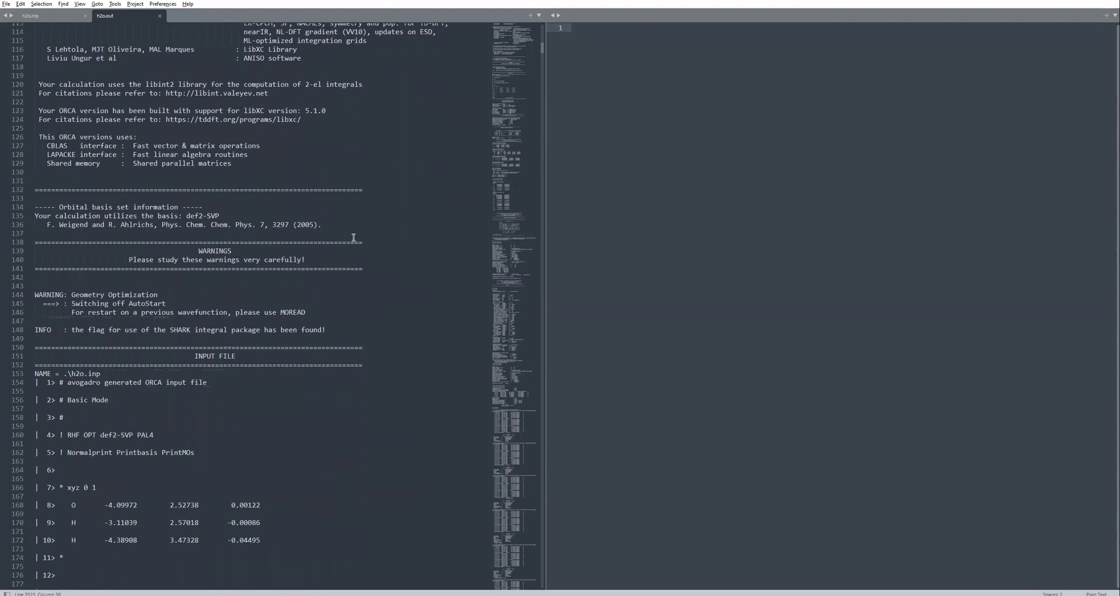
scroll("down", 3)
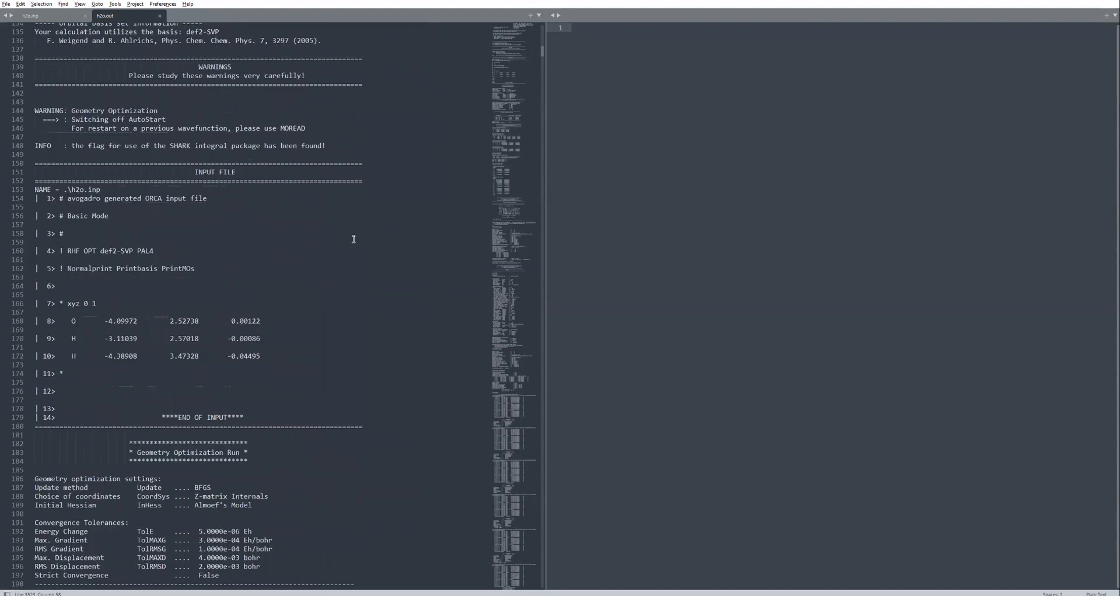
scroll("down", 3)
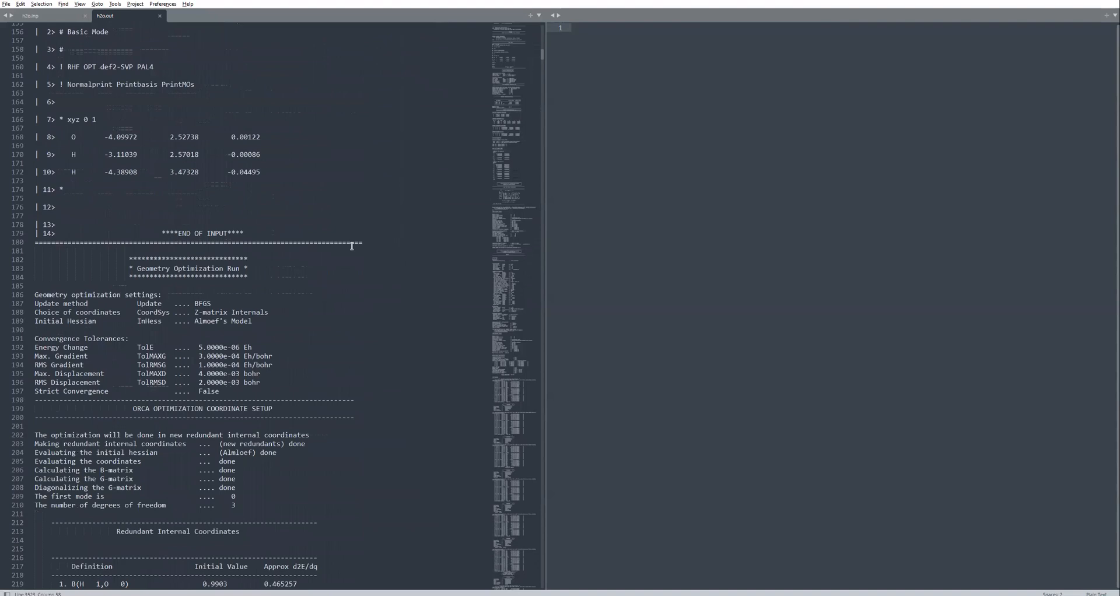
scroll("down", 3)
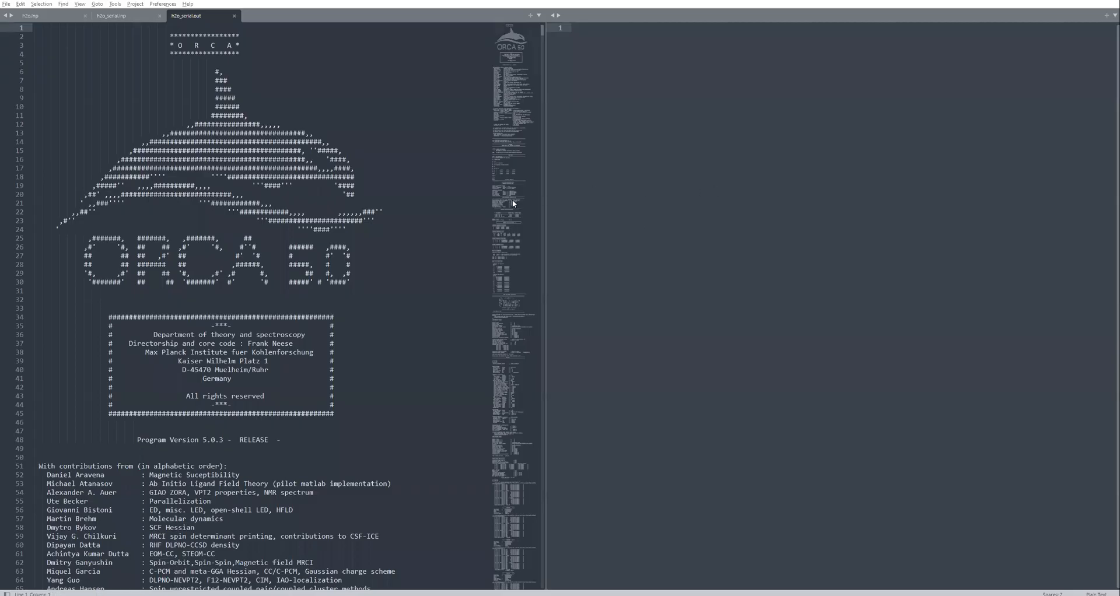
mouse_move(950, 272)
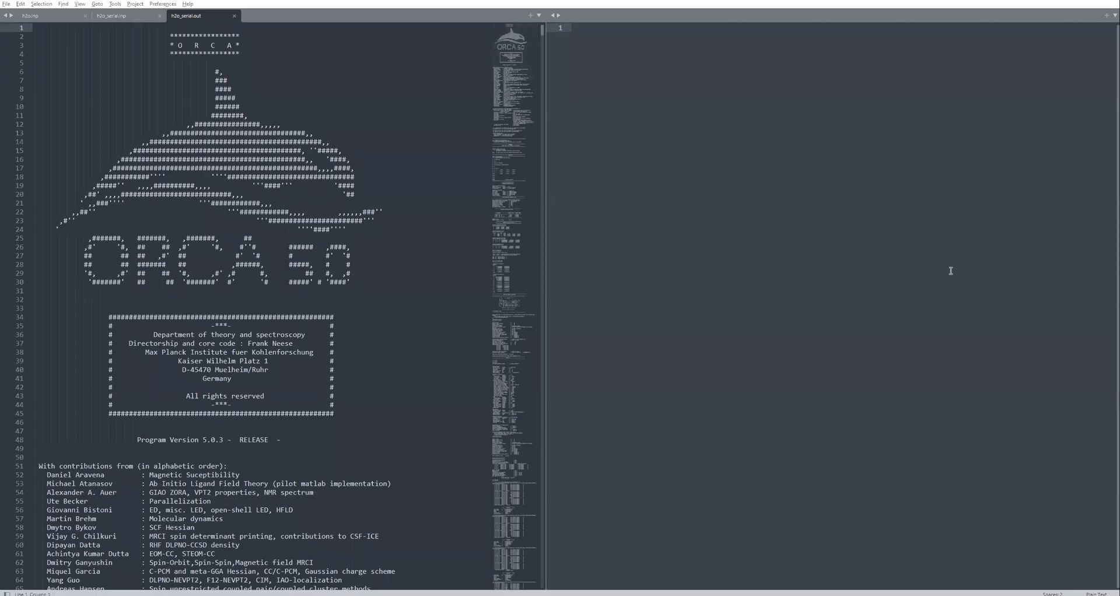
mouse_move(784, 176)
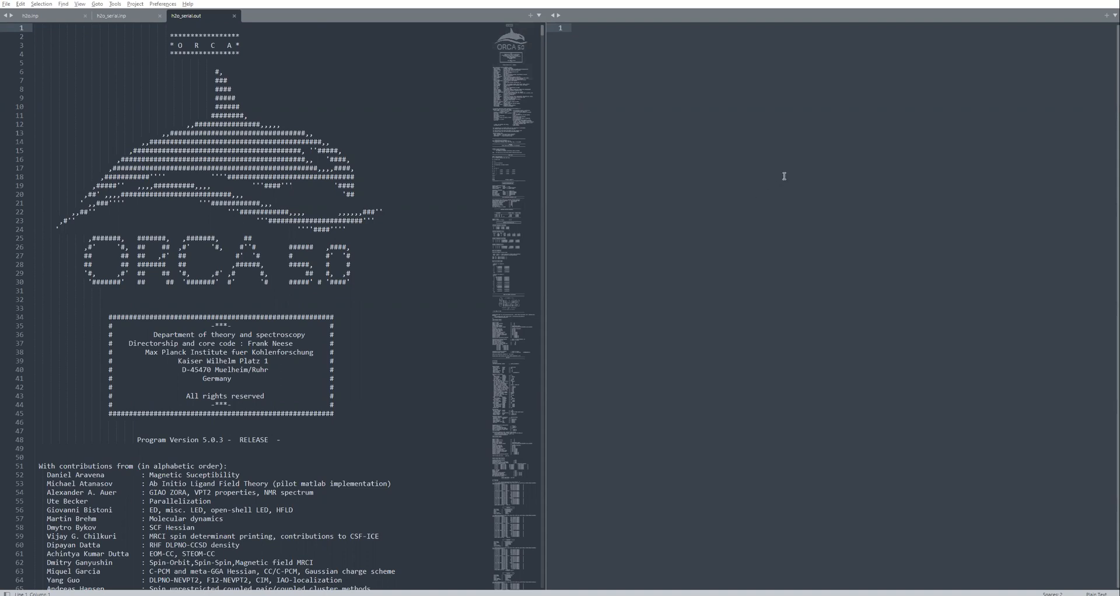
mouse_move(775, 181)
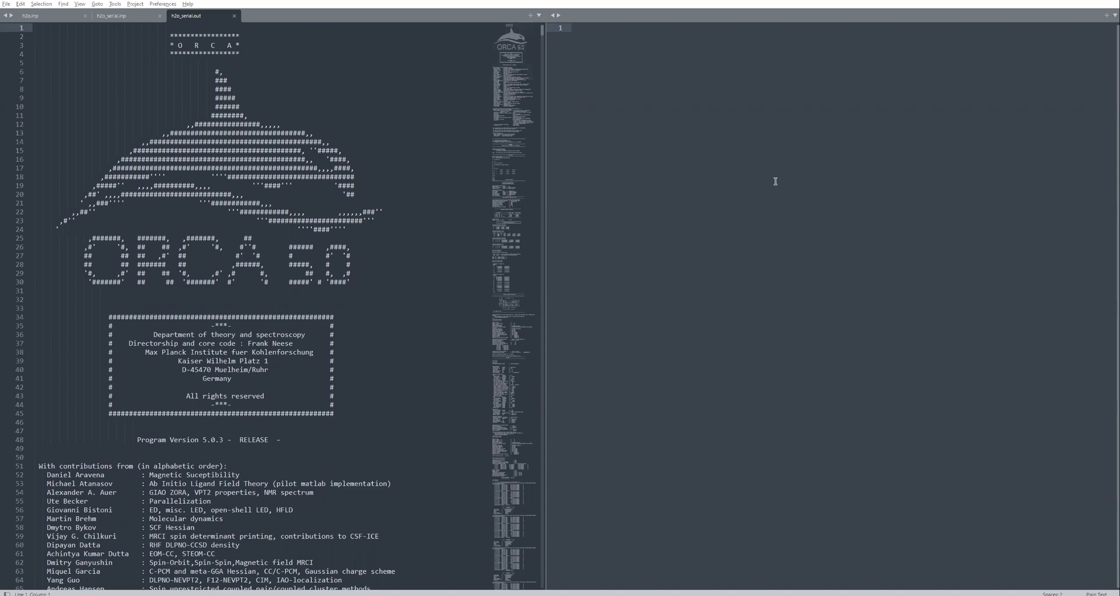
mouse_move(761, 190)
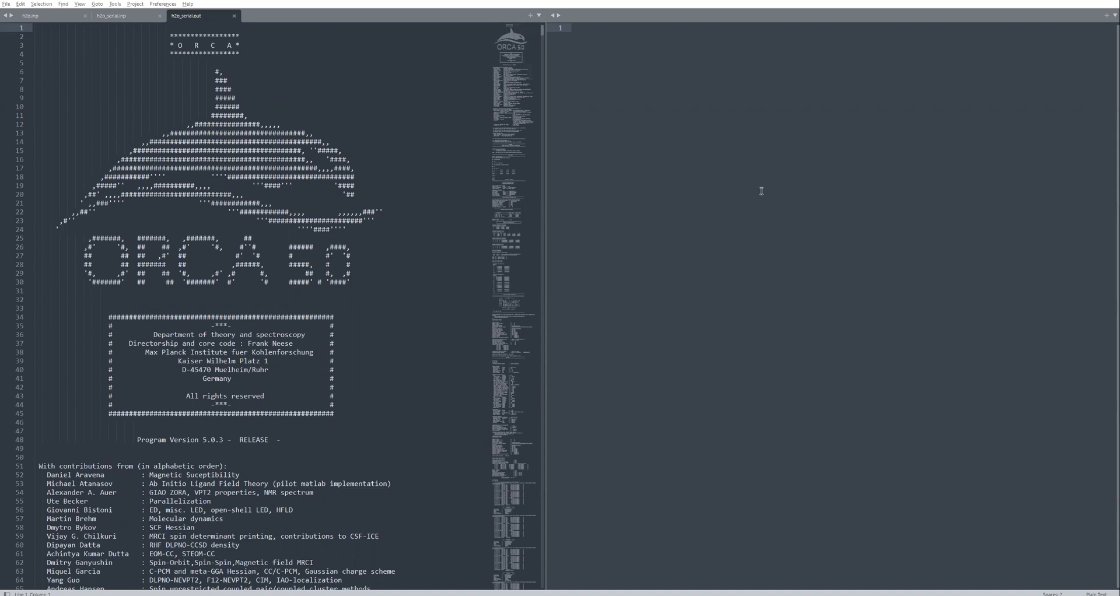
mouse_move(570, 92)
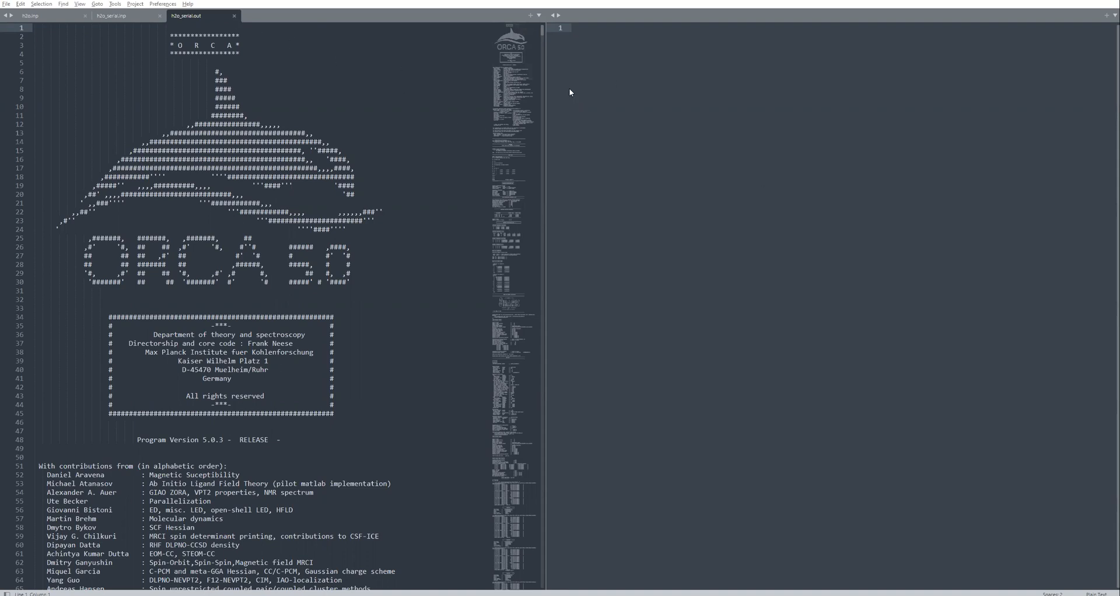
mouse_move(756, 26)
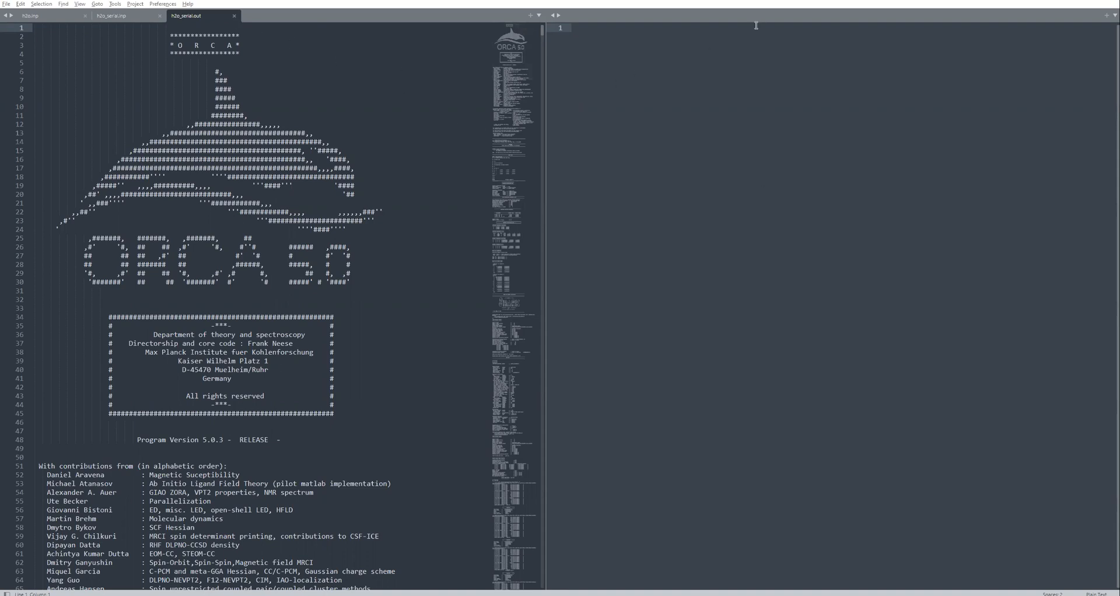